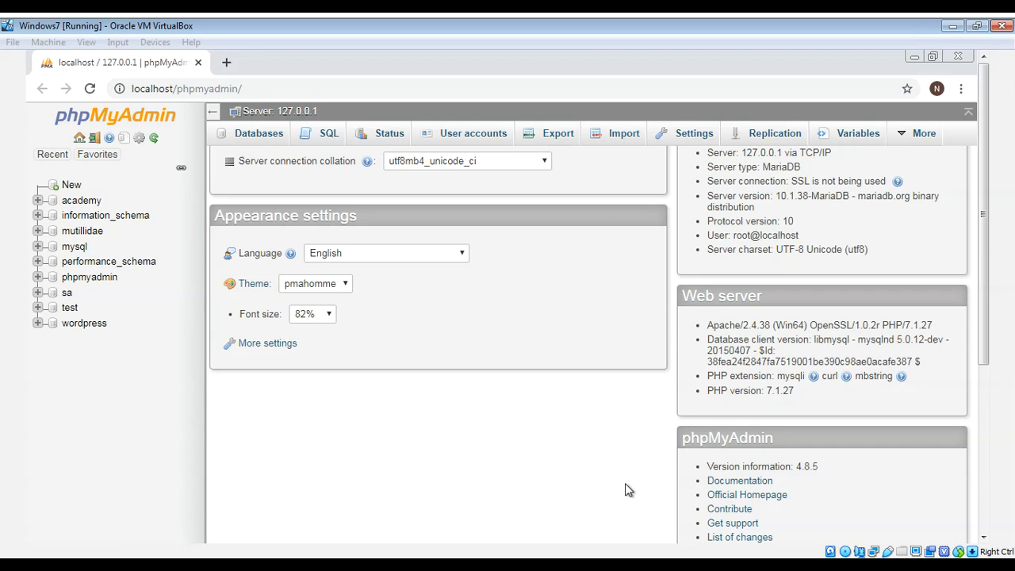
mouse_move(758, 485)
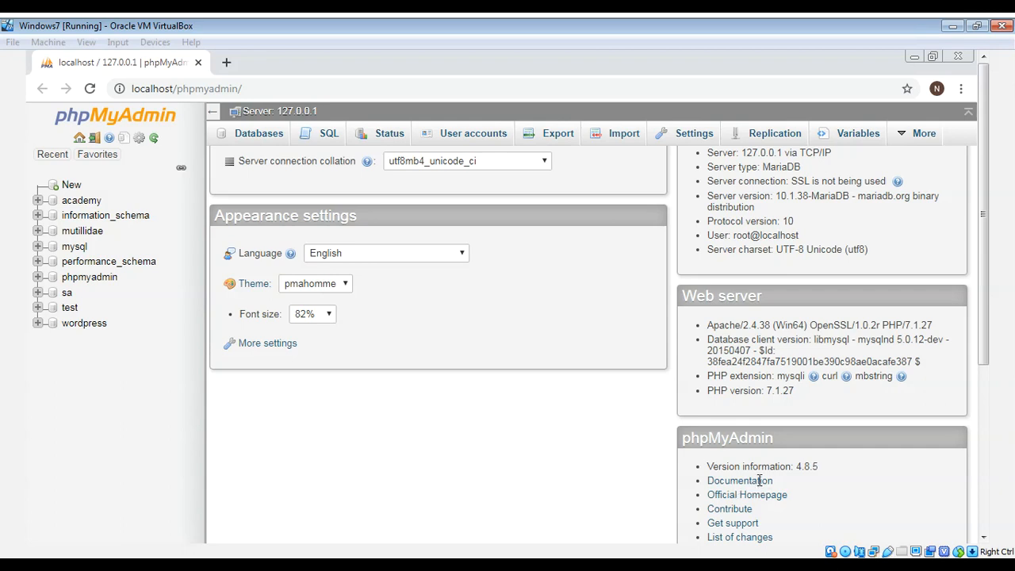
From the Databases tab, create a new database named 'company'
scroll("up", 3)
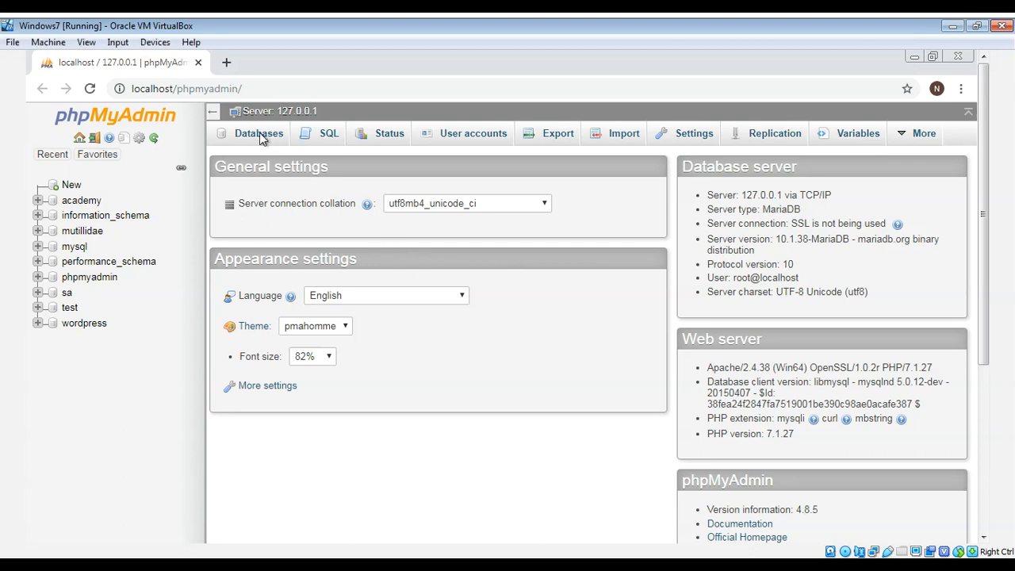
mouse_move(288, 146)
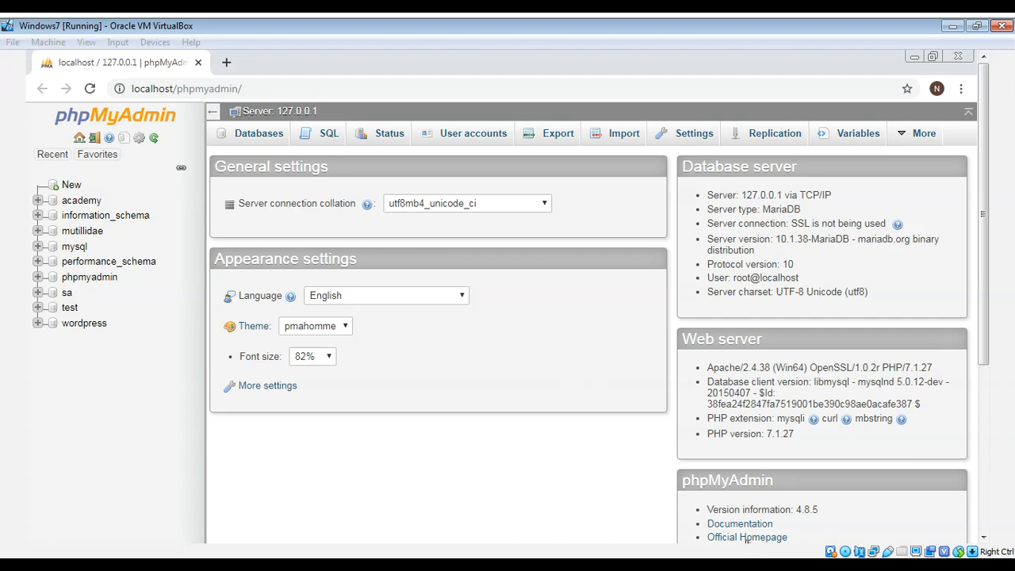
left_click(257, 133)
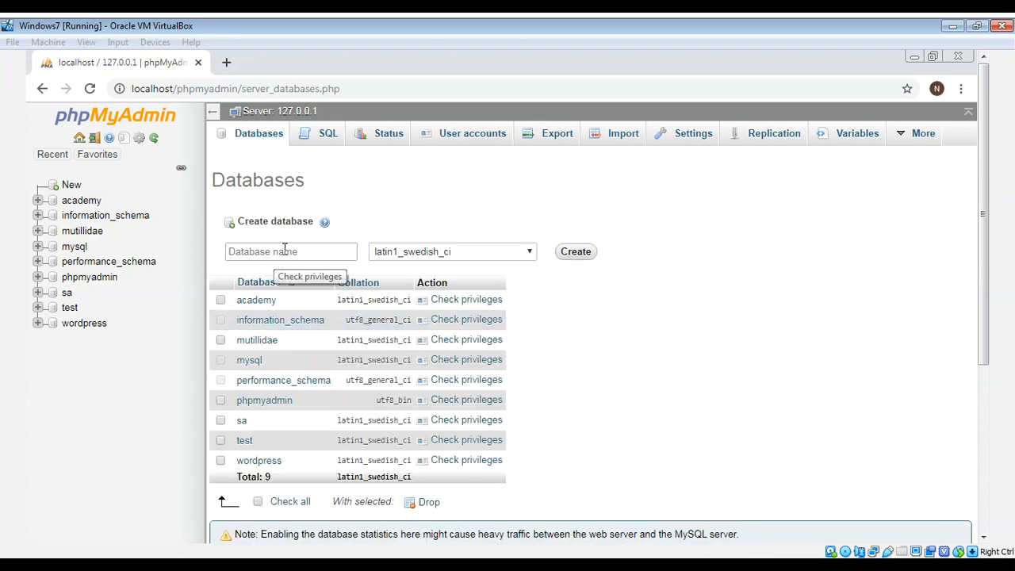
left_click(574, 250)
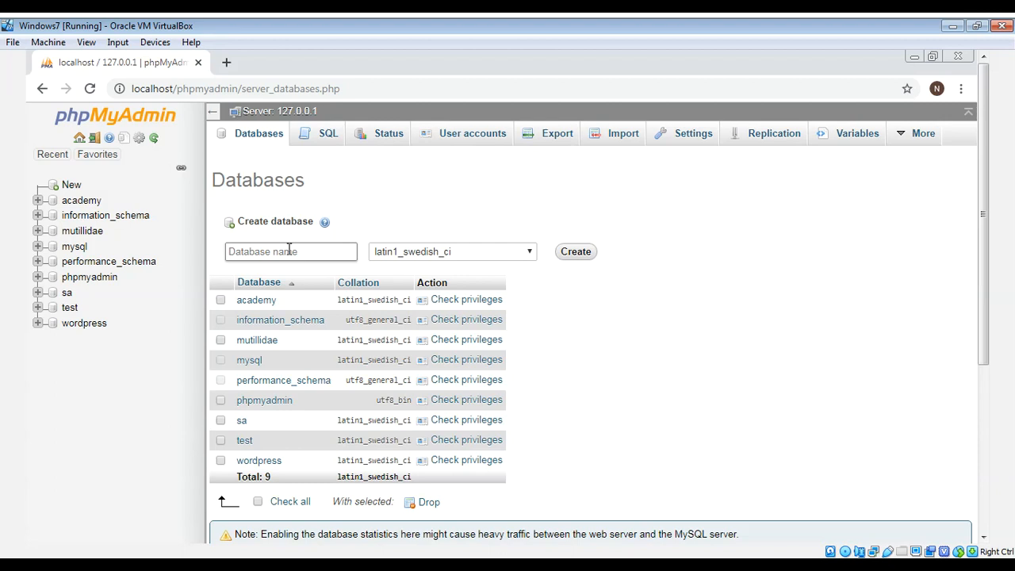
left_click(290, 251)
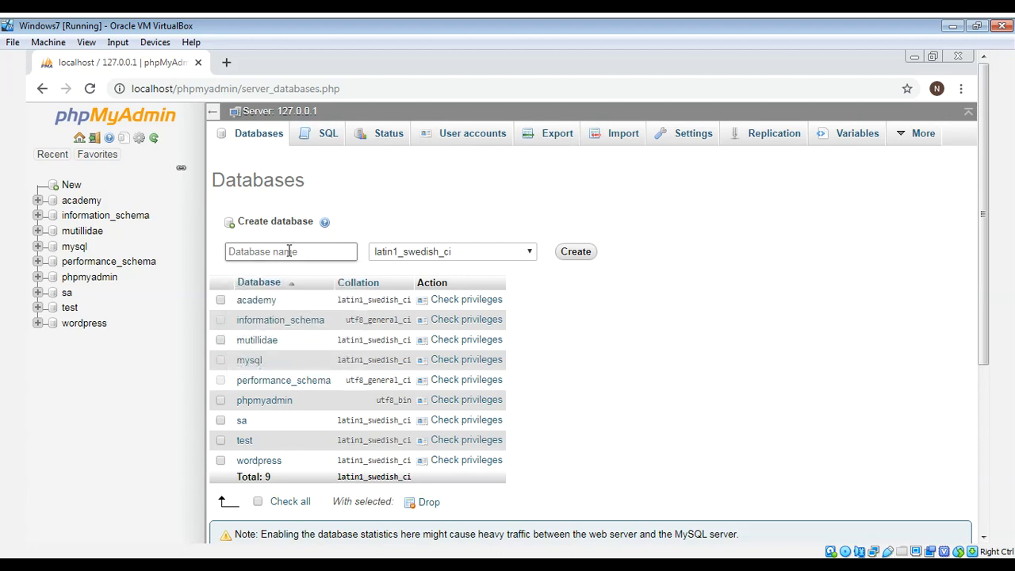
type("c")
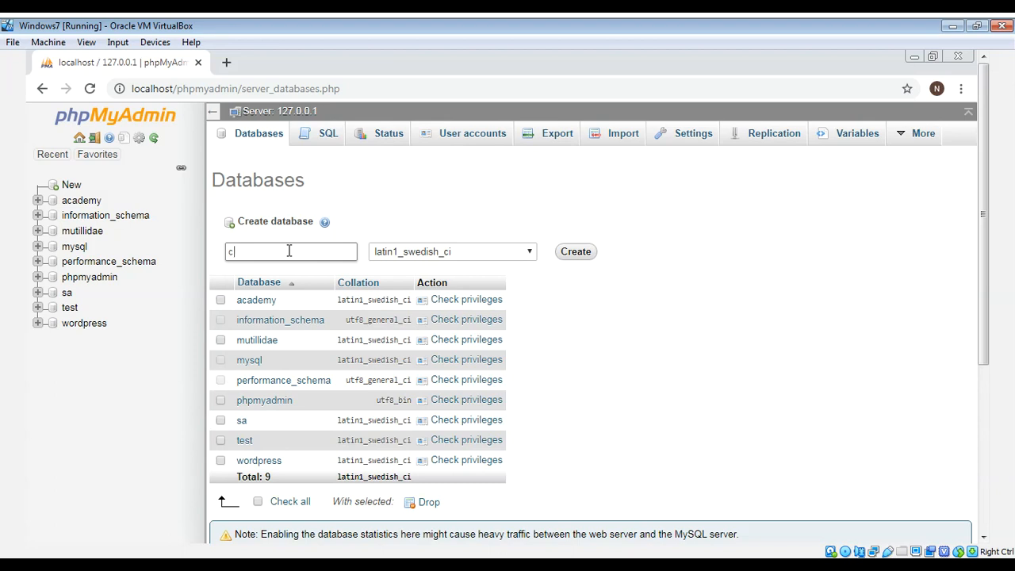
type("ompany")
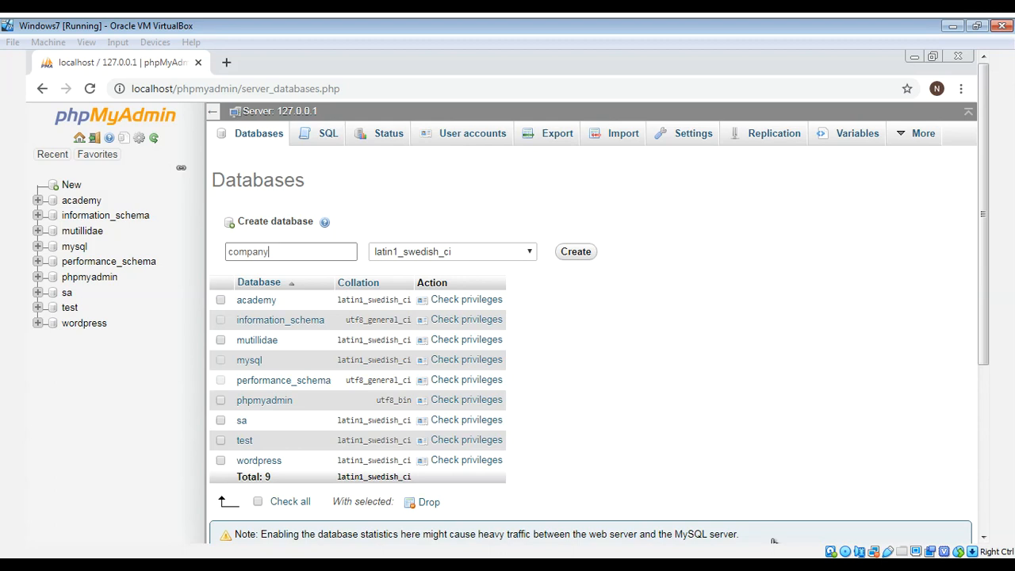
left_click(574, 251)
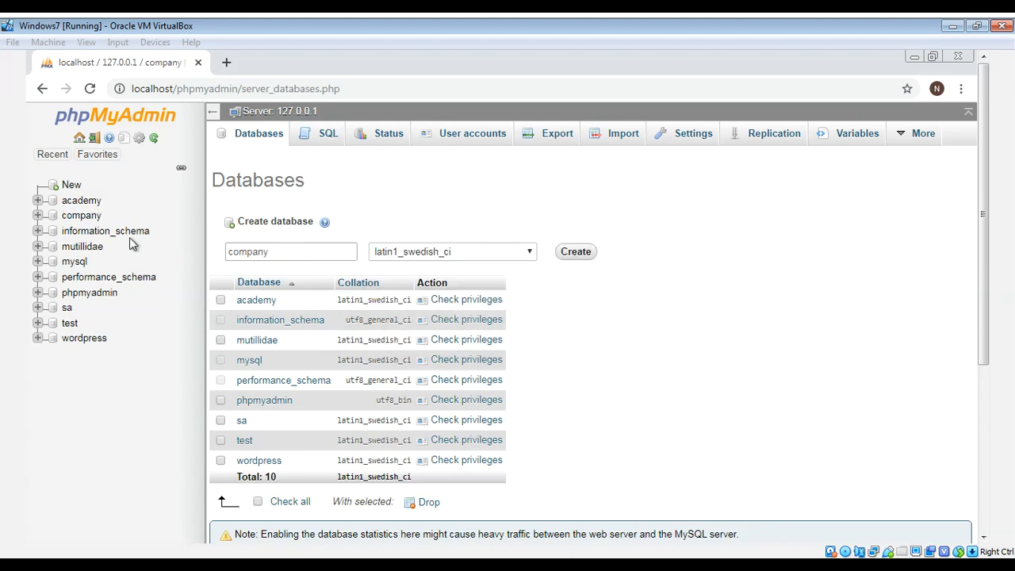
In the company database, start a new table 'customer' with 5 columns
left_click(81, 216)
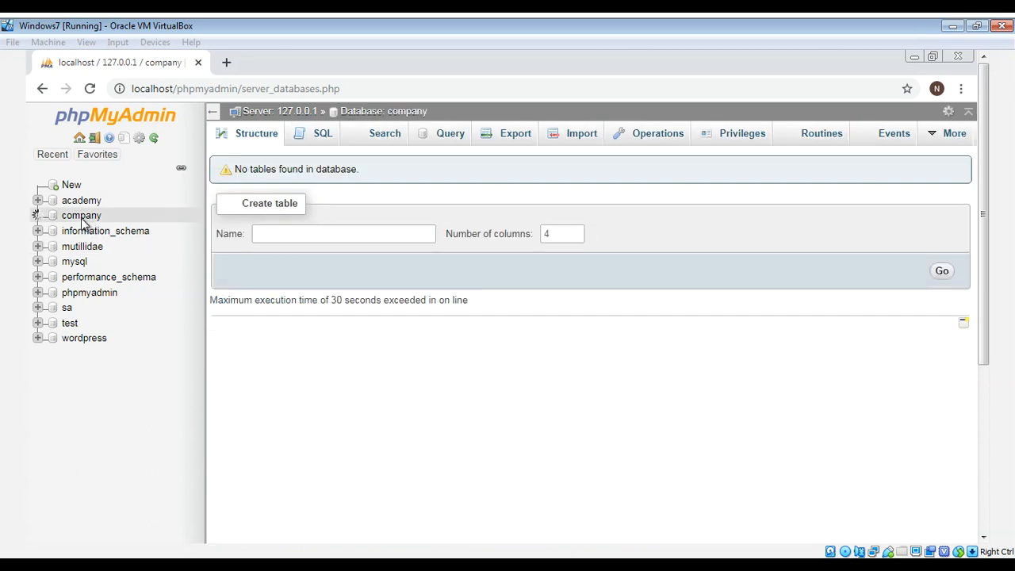
mouse_move(82, 216)
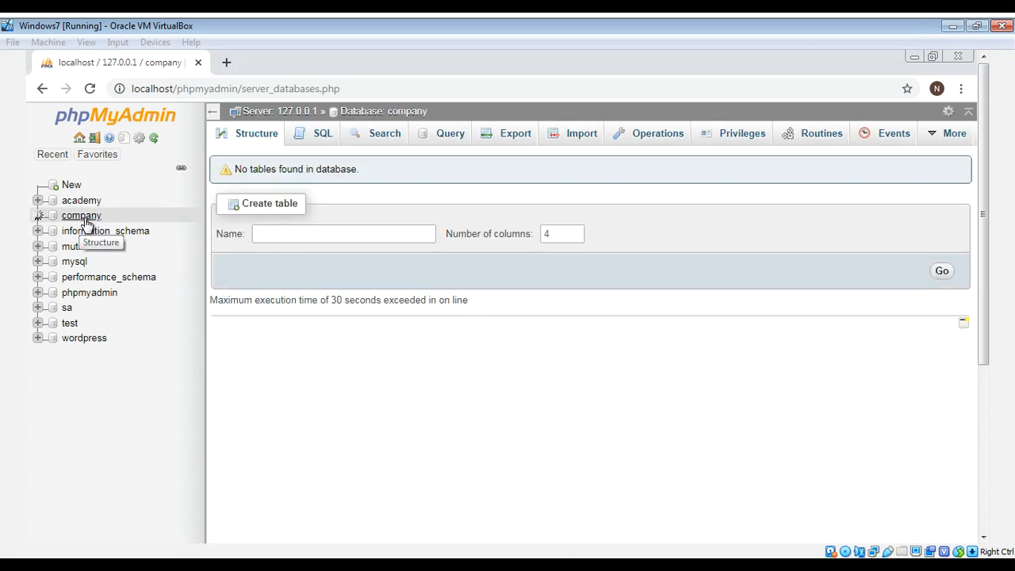
left_click(942, 269)
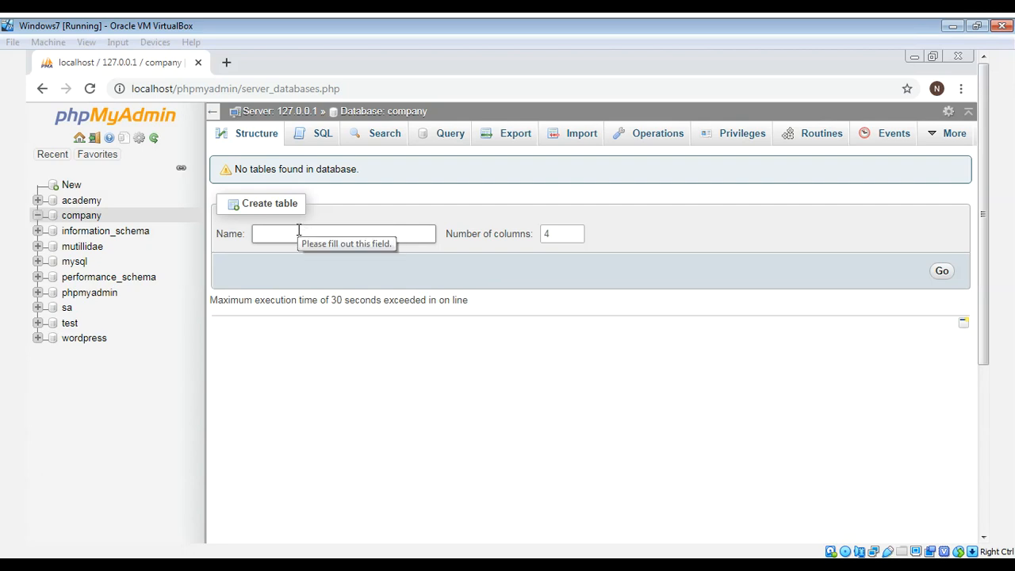
mouse_move(744, 397)
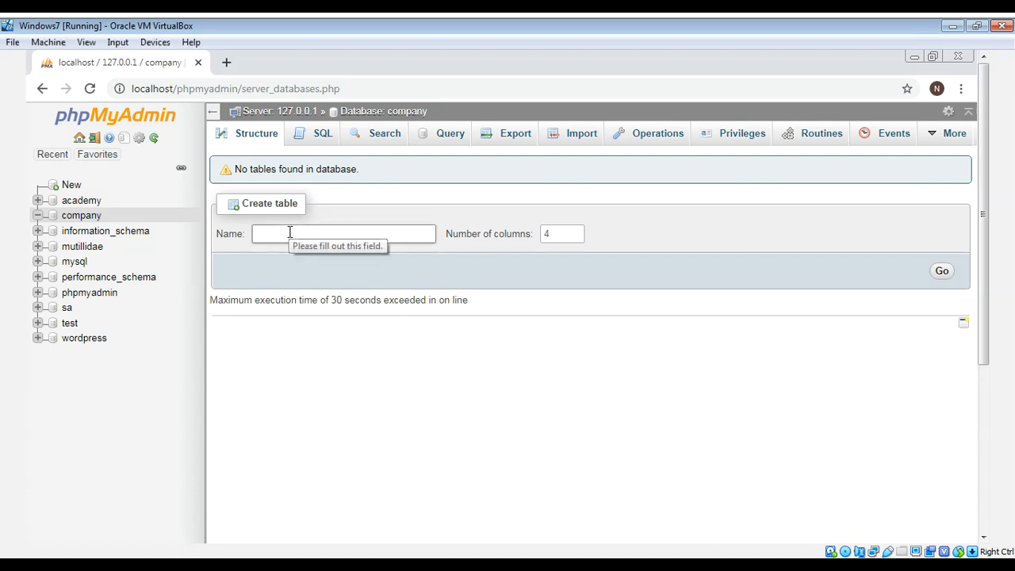
type("customer")
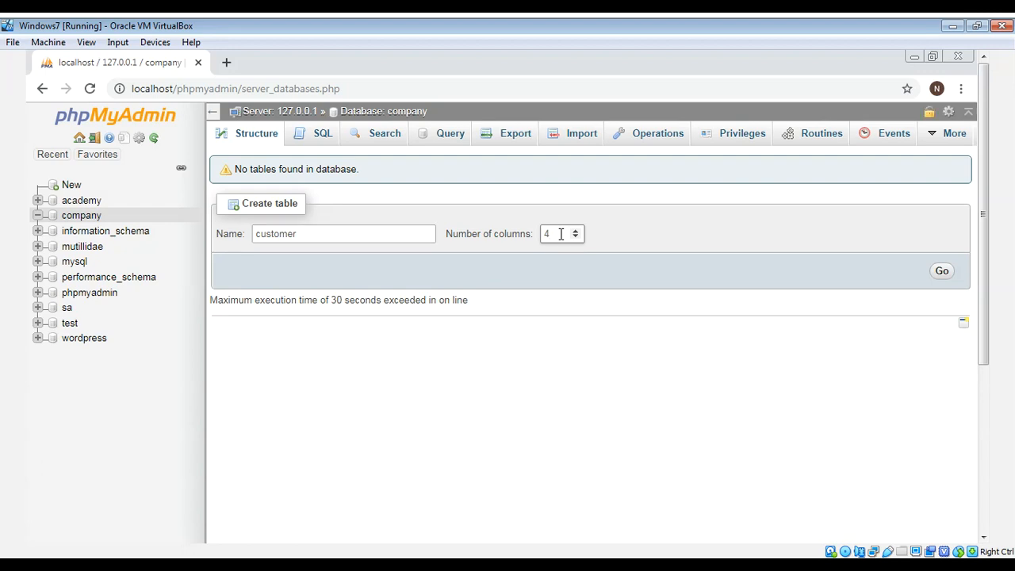
left_click(574, 230)
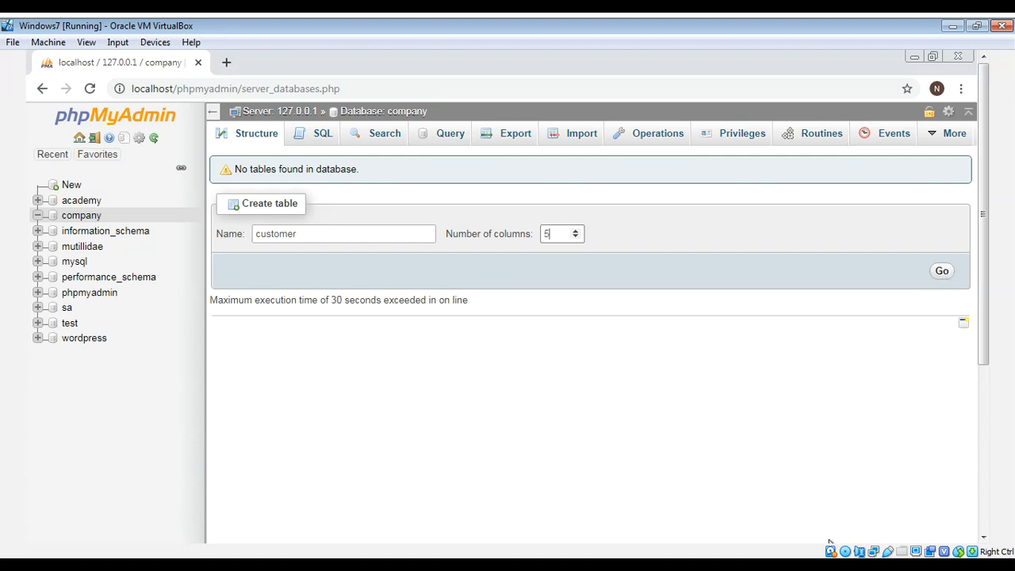
left_click(942, 270)
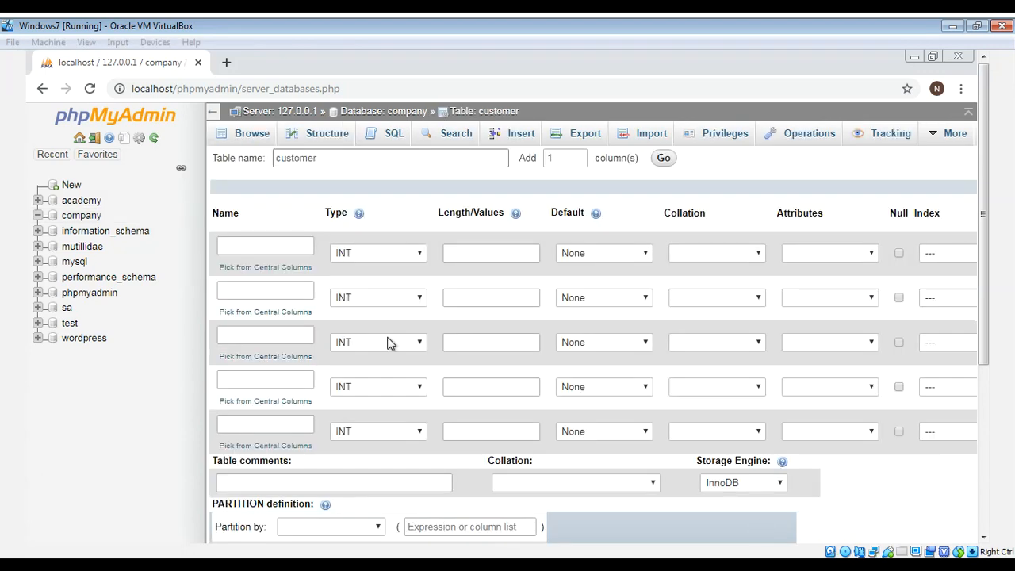
Name the first column of the customer table CustomerID
left_click(265, 244)
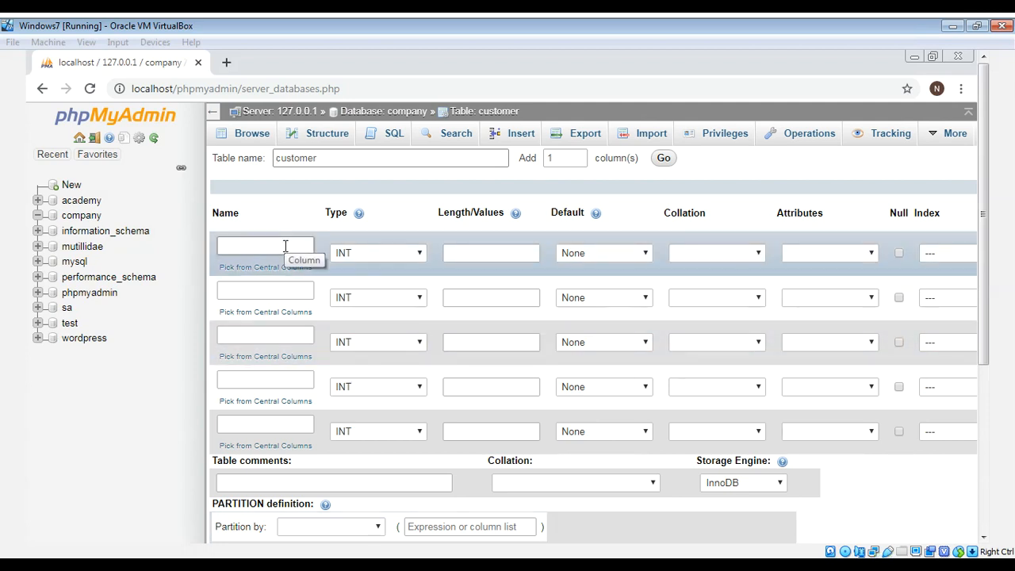
mouse_move(324, 517)
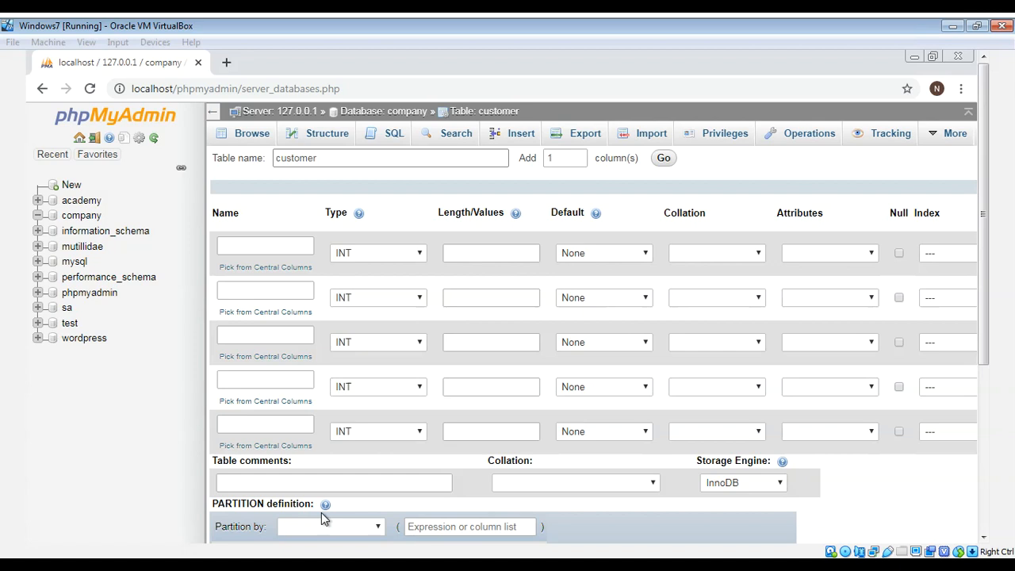
mouse_move(485, 508)
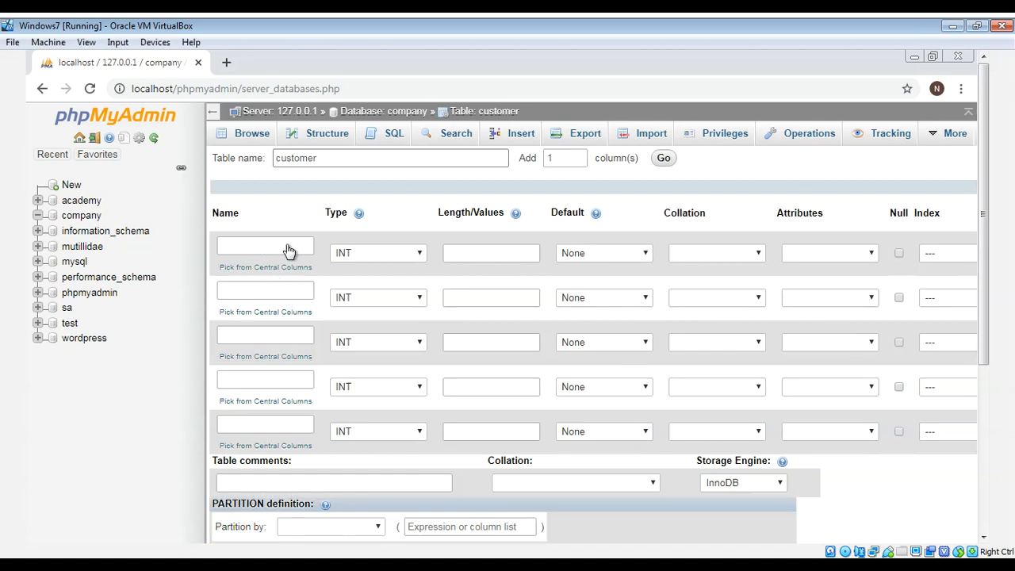
left_click(265, 252)
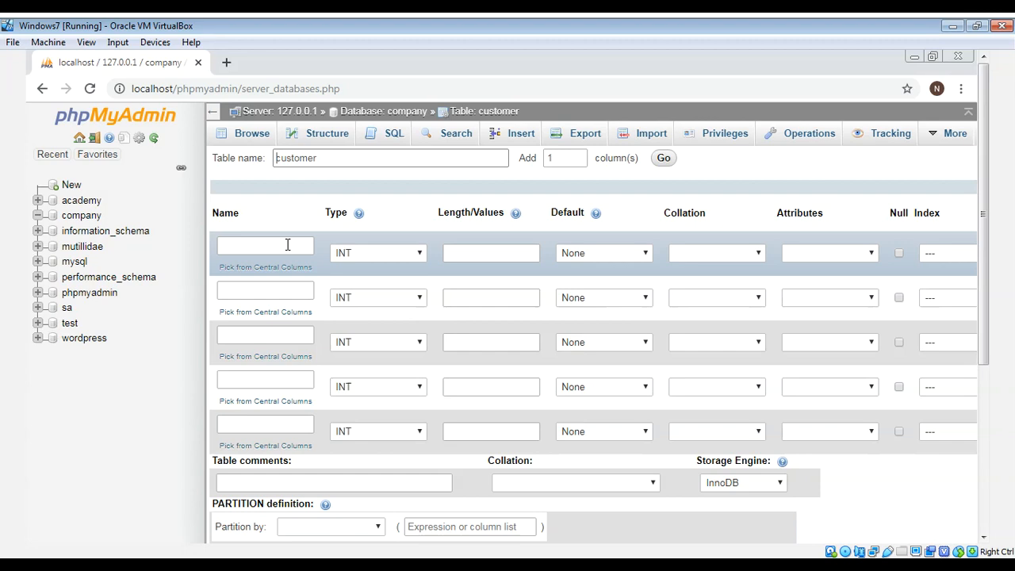
left_click(264, 244)
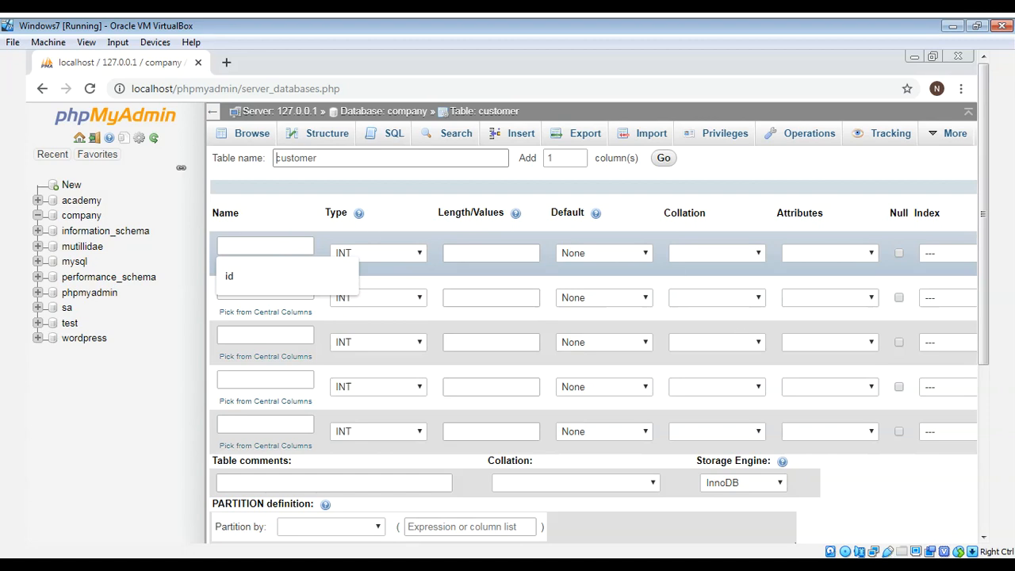
type("CustomerID")
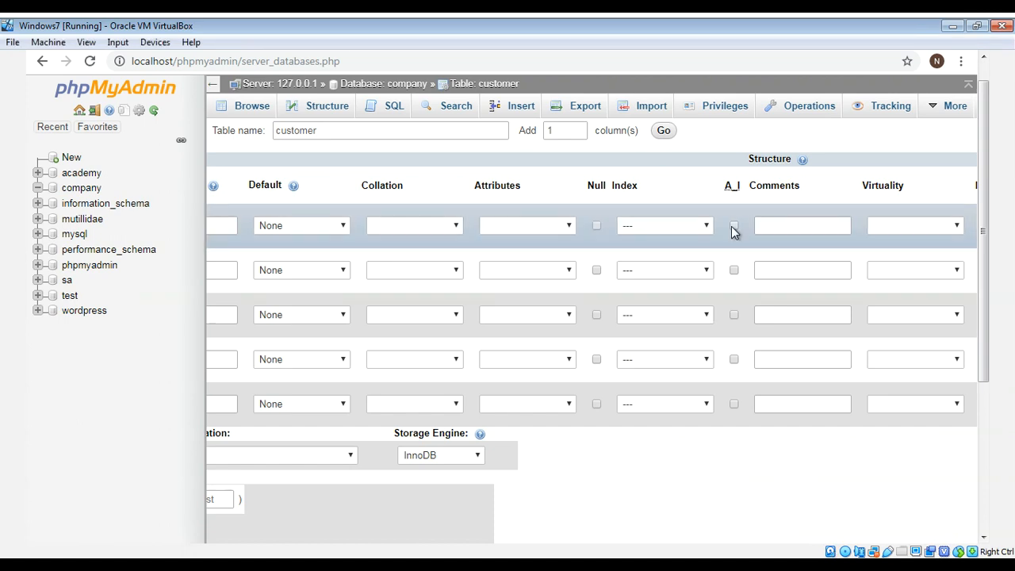
Make CustomerID auto-incrementing and confirm it as the PRIMARY index
left_click(732, 225)
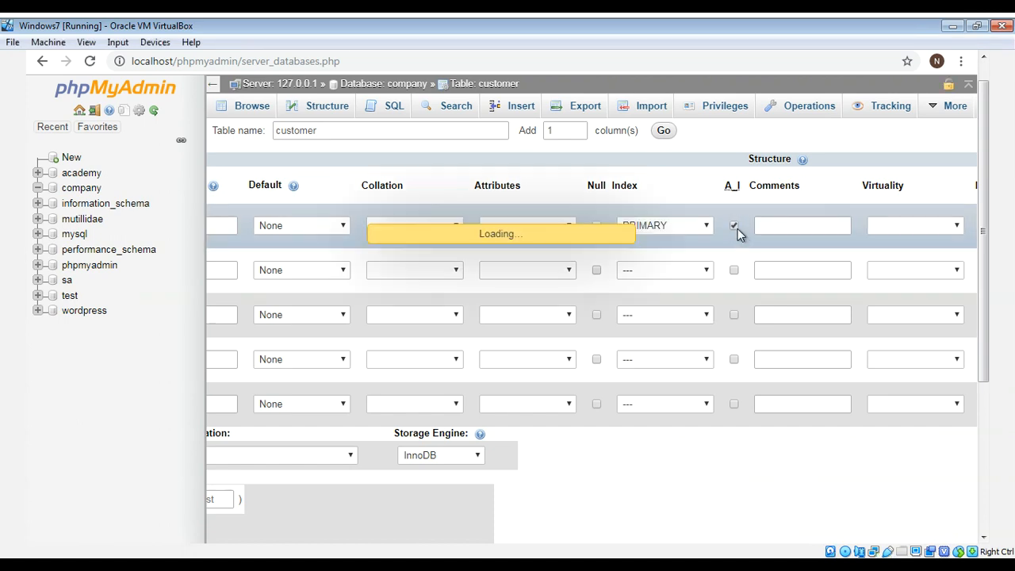
left_click(733, 226)
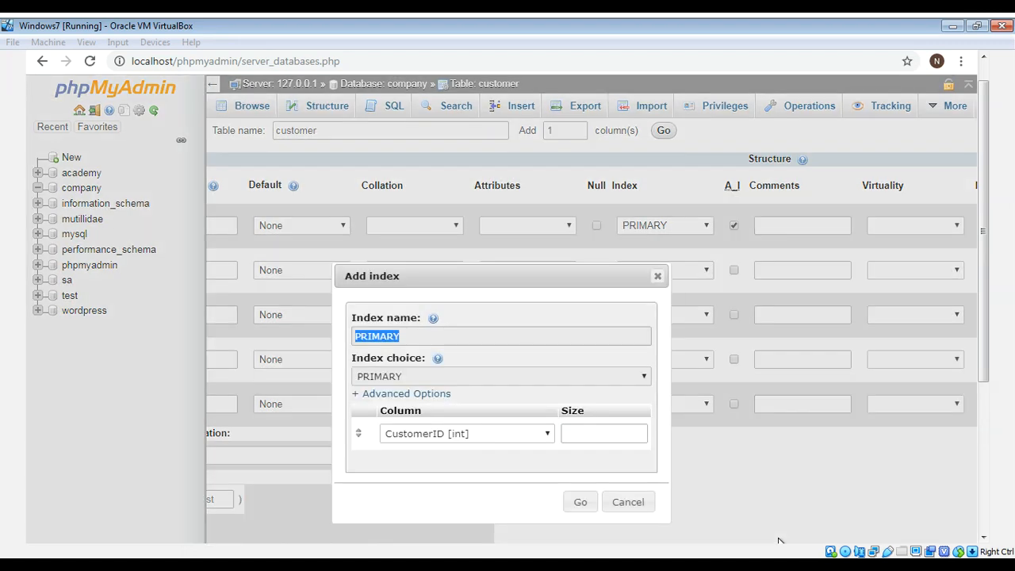
mouse_move(463, 420)
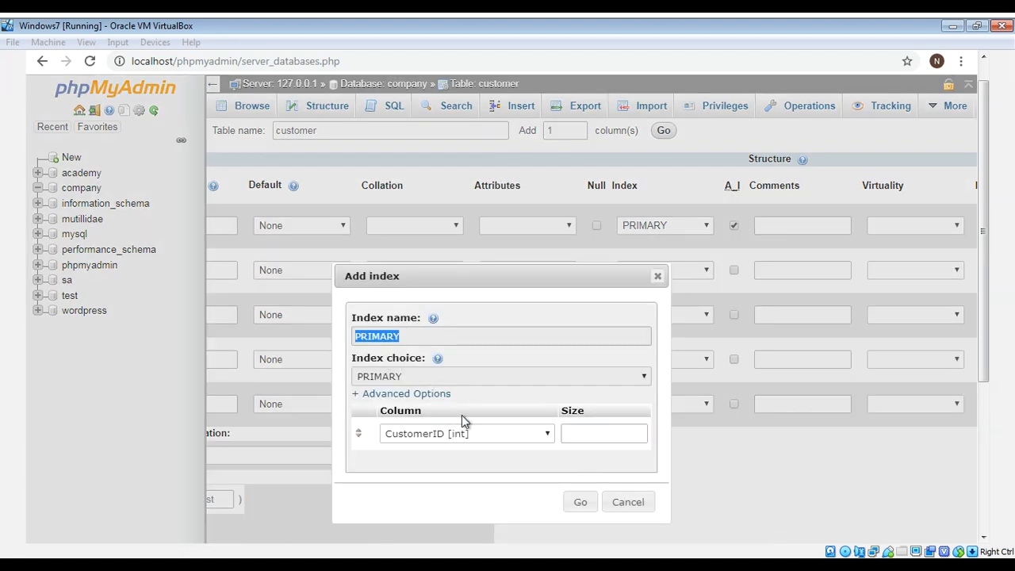
mouse_move(653, 314)
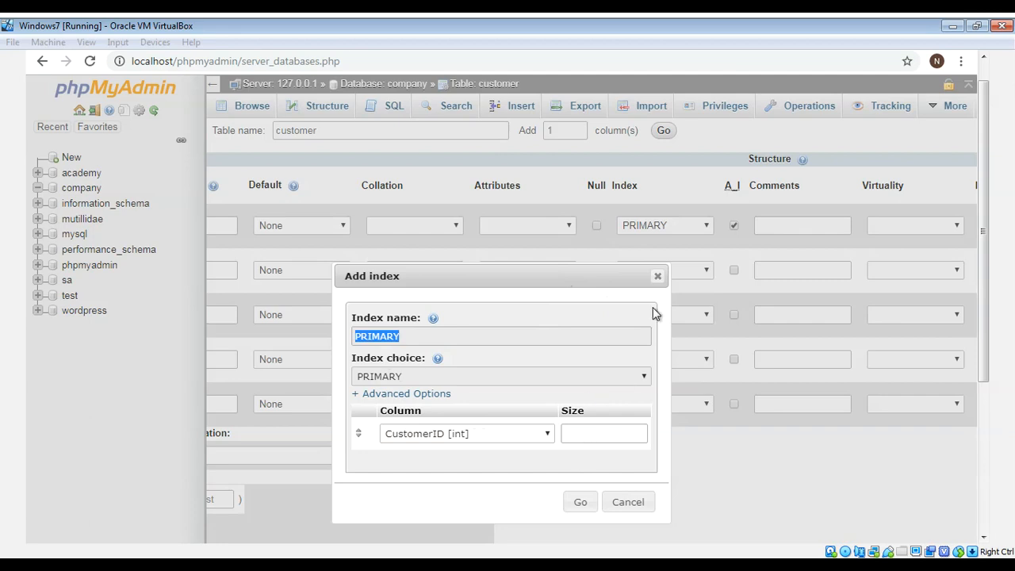
mouse_move(581, 501)
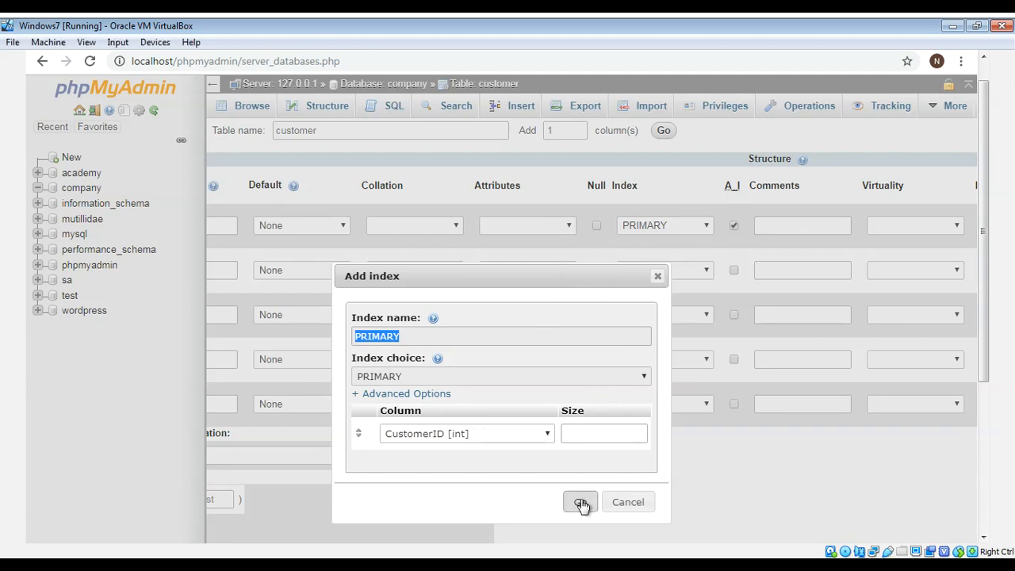
left_click(580, 501)
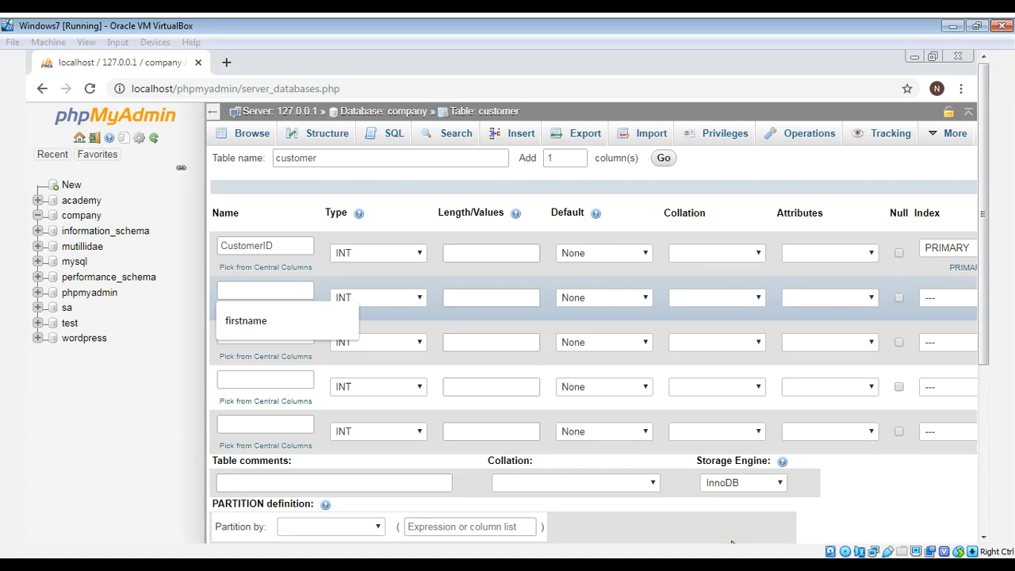
Define the second column FirstName as VARCHAR with length 50
type("FirstName")
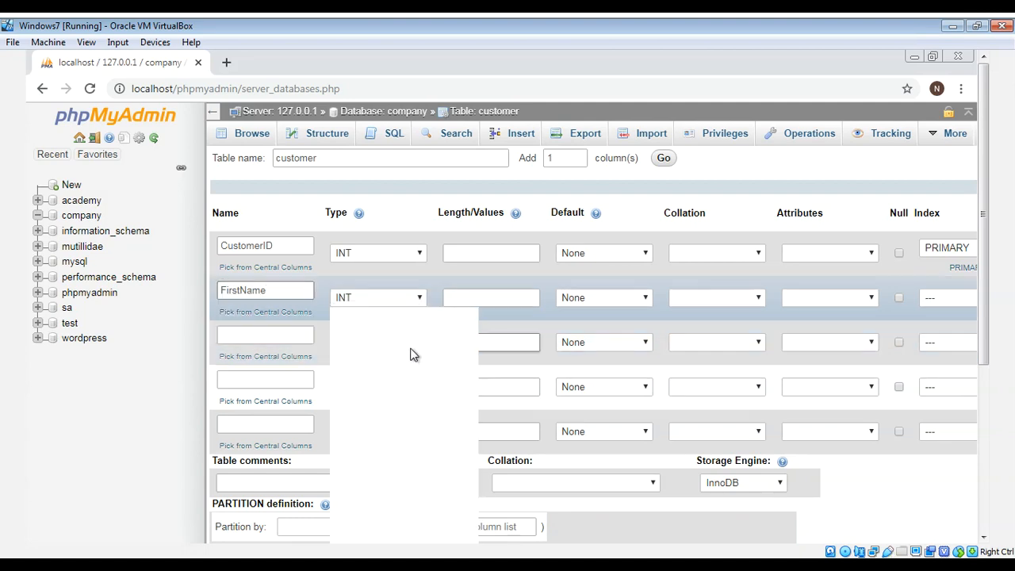
left_click(378, 298)
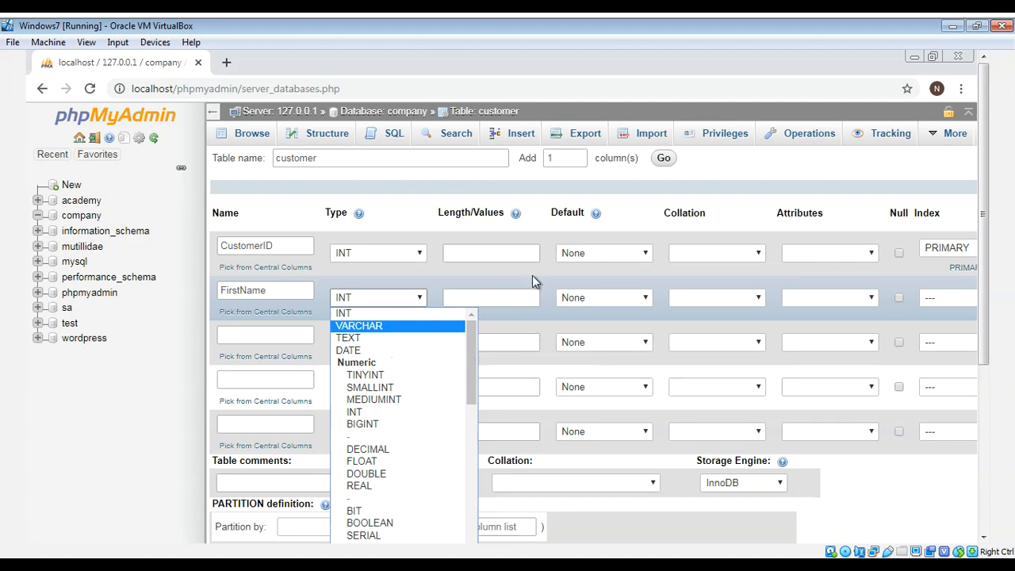
left_click(358, 325)
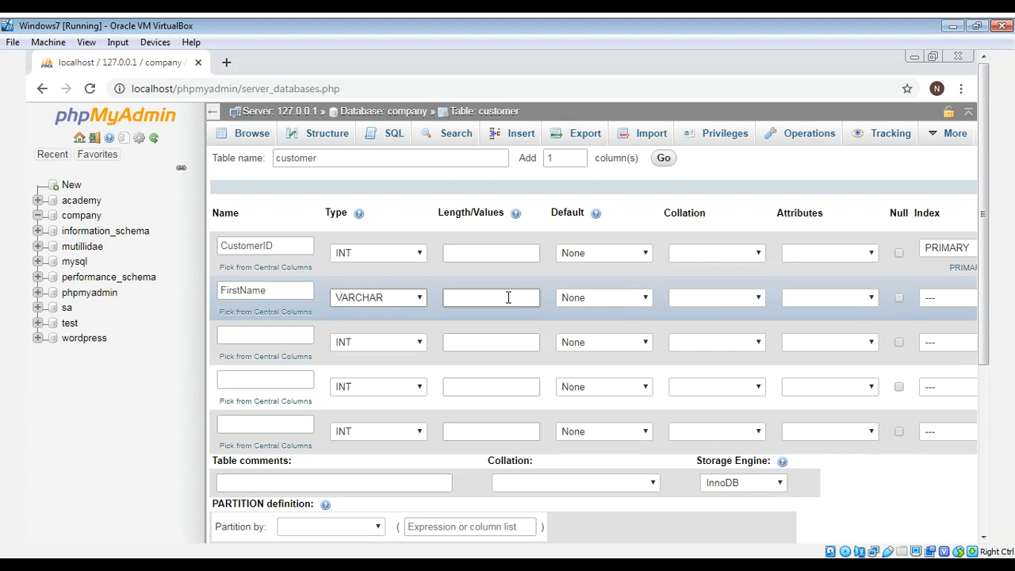
type("5")
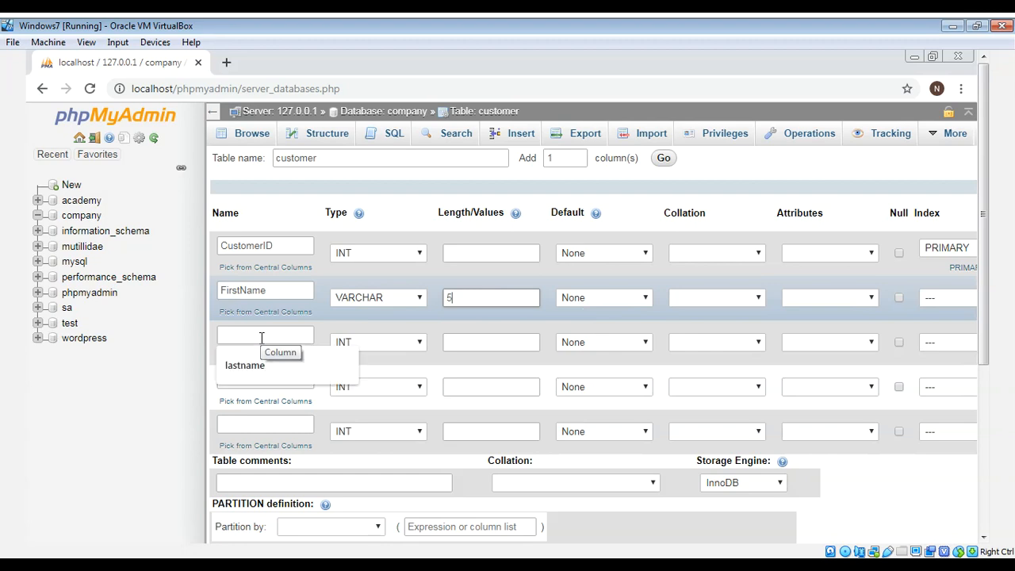
type("0")
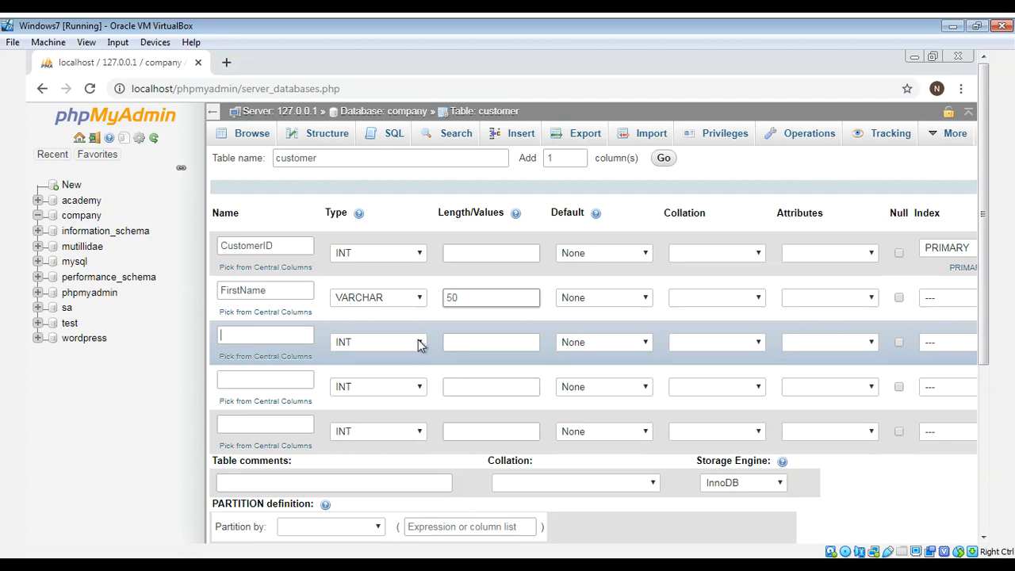
Define the third column Lastname as VARCHAR with length 50
type("Lastname")
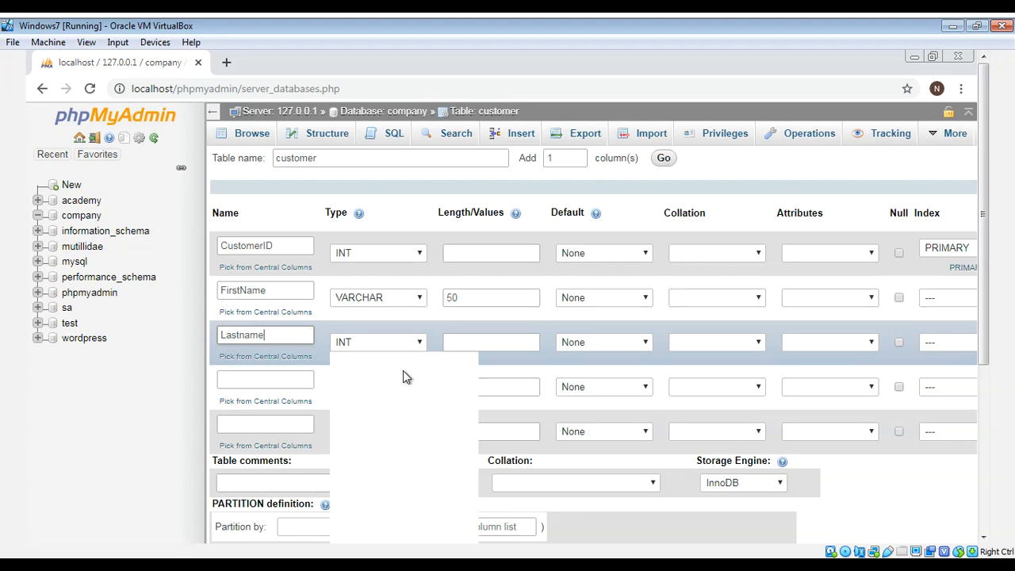
left_click(377, 342)
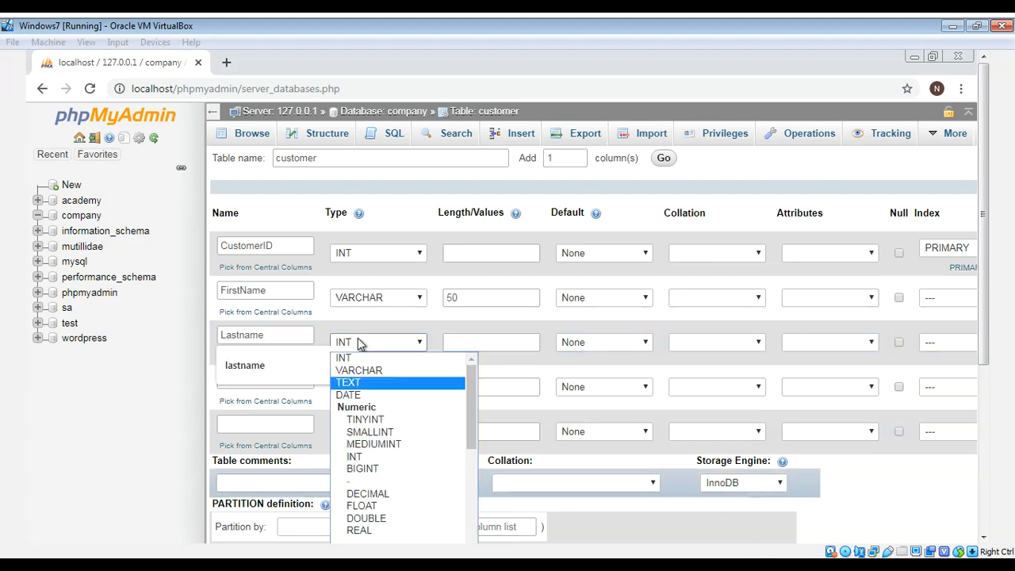
mouse_move(359, 371)
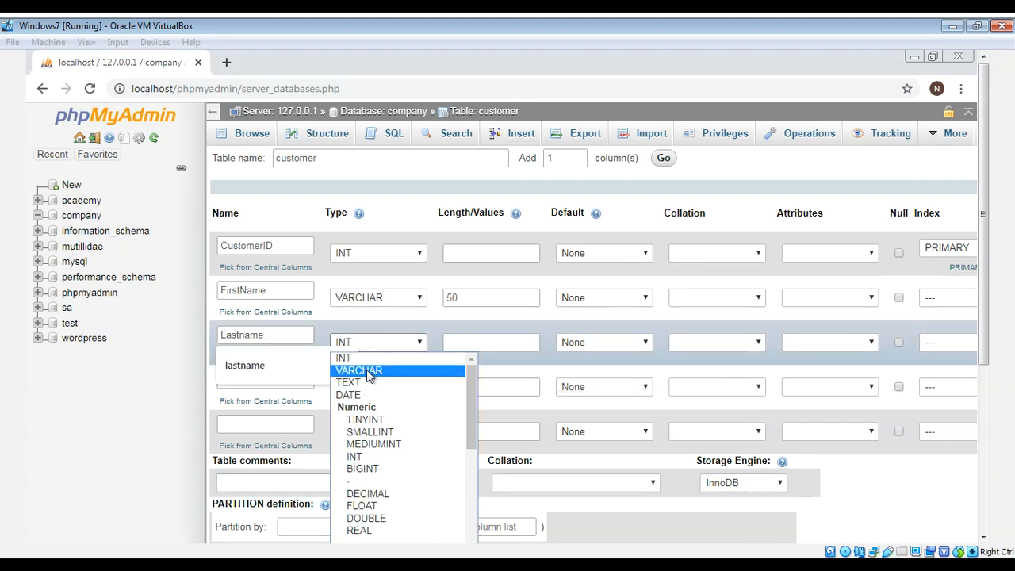
left_click(358, 371)
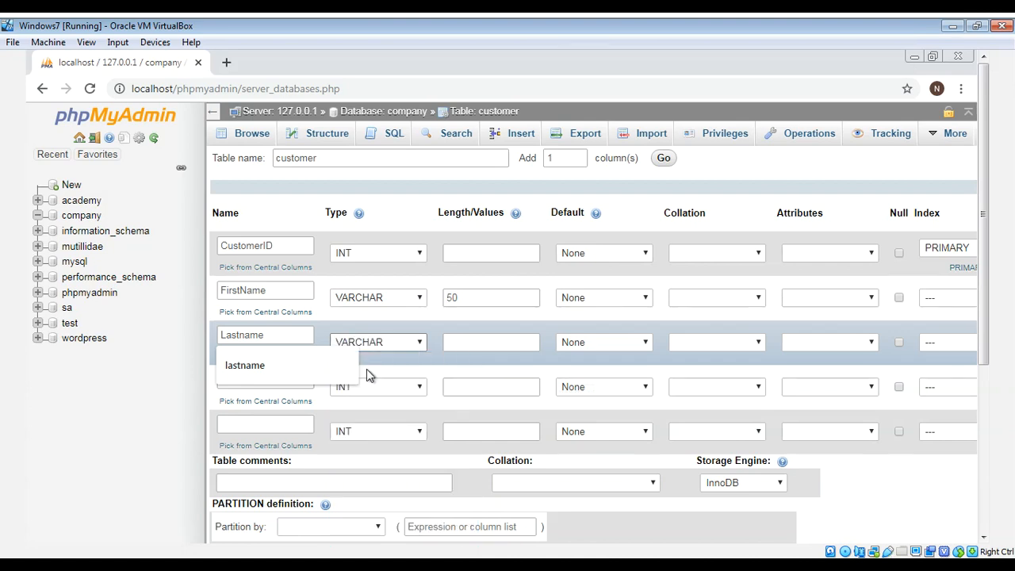
left_click(466, 343)
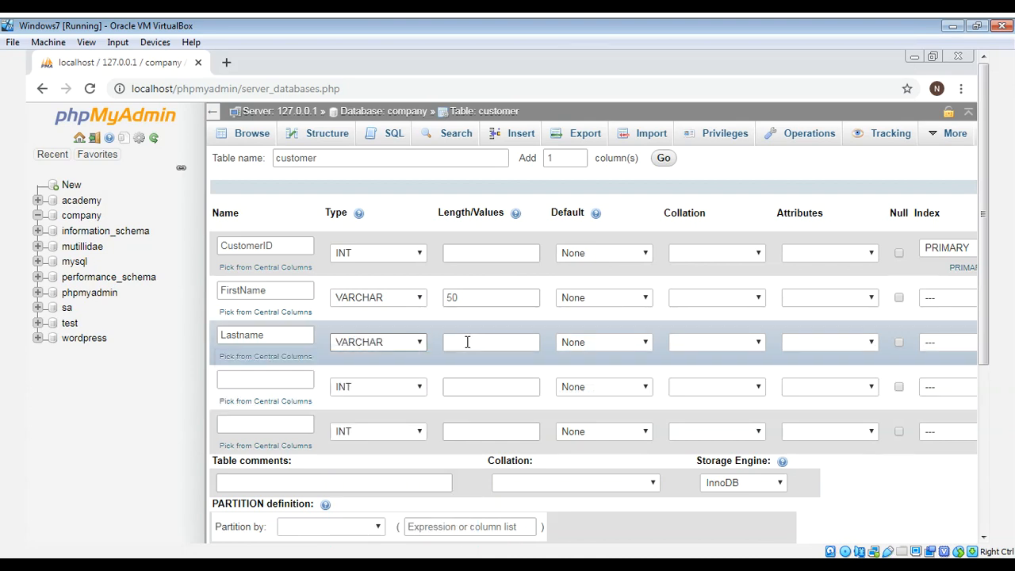
type("5")
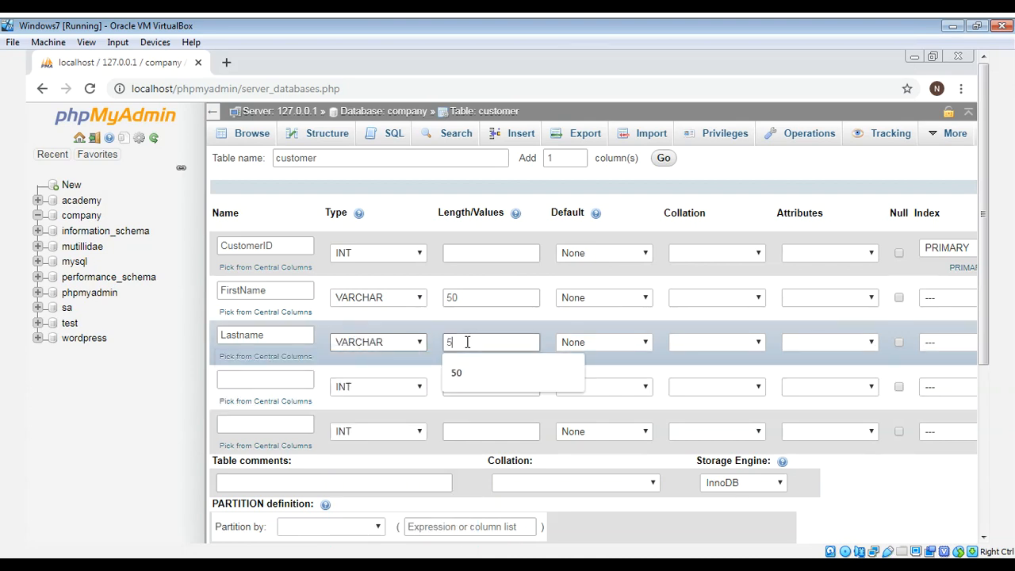
mouse_move(278, 377)
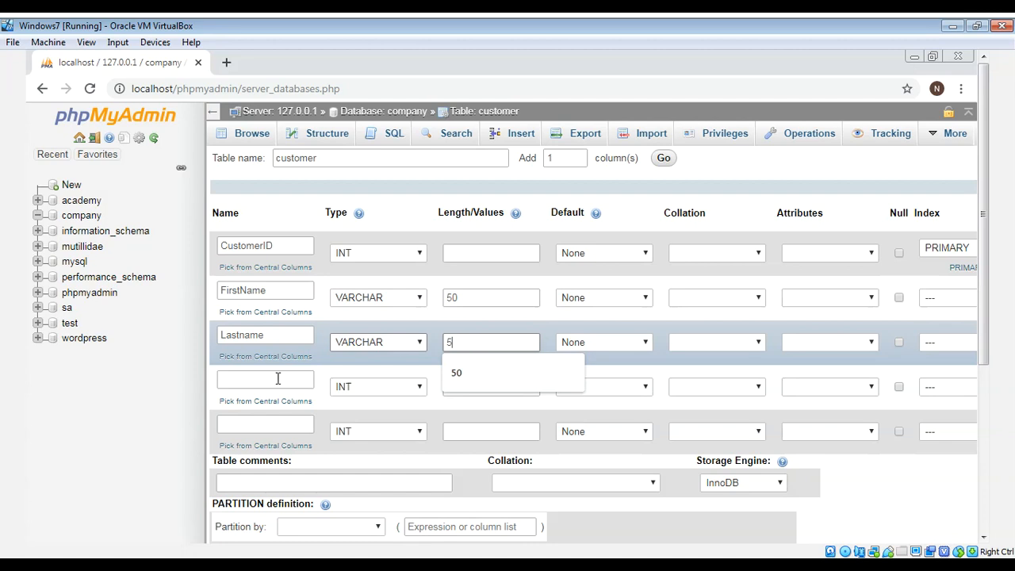
type("0")
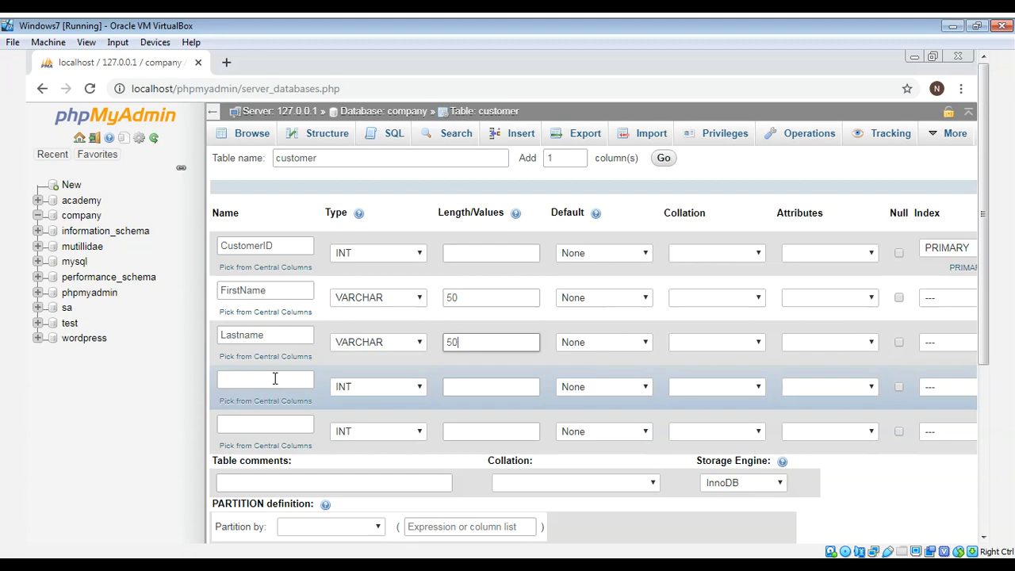
Define the fourth column Email as VARCHAR with length 50
left_click(265, 379)
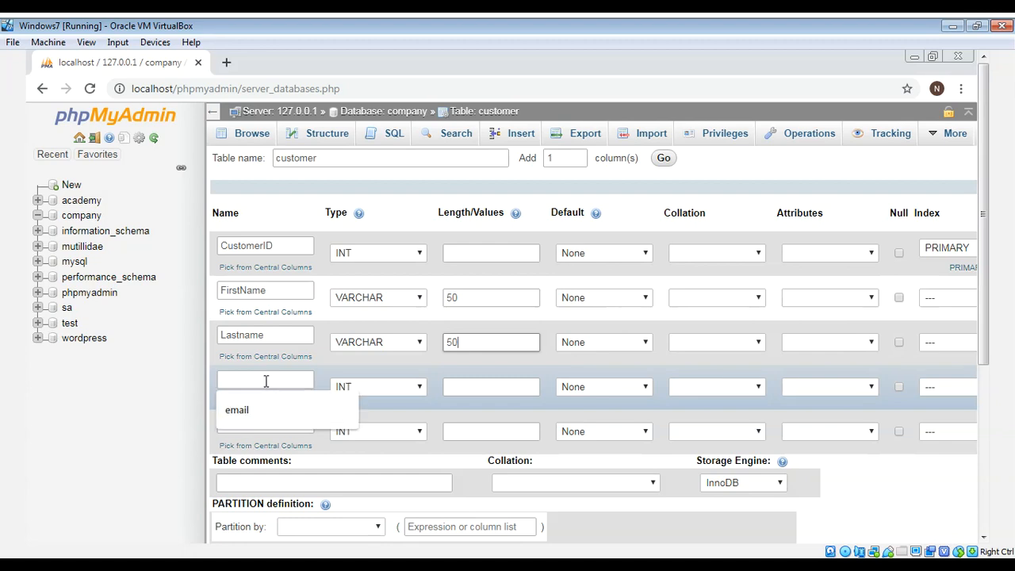
mouse_move(267, 379)
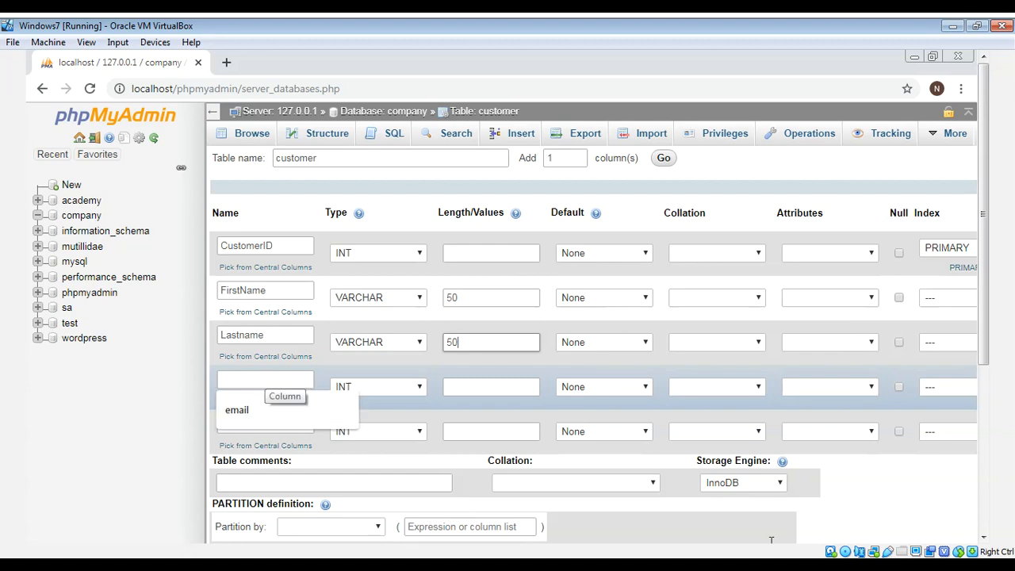
type("Email")
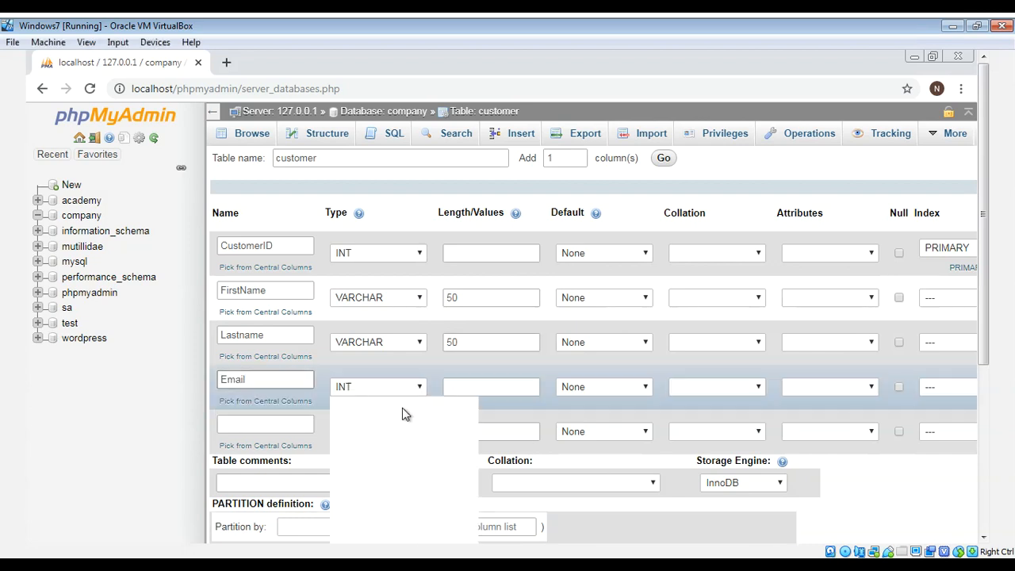
left_click(377, 387)
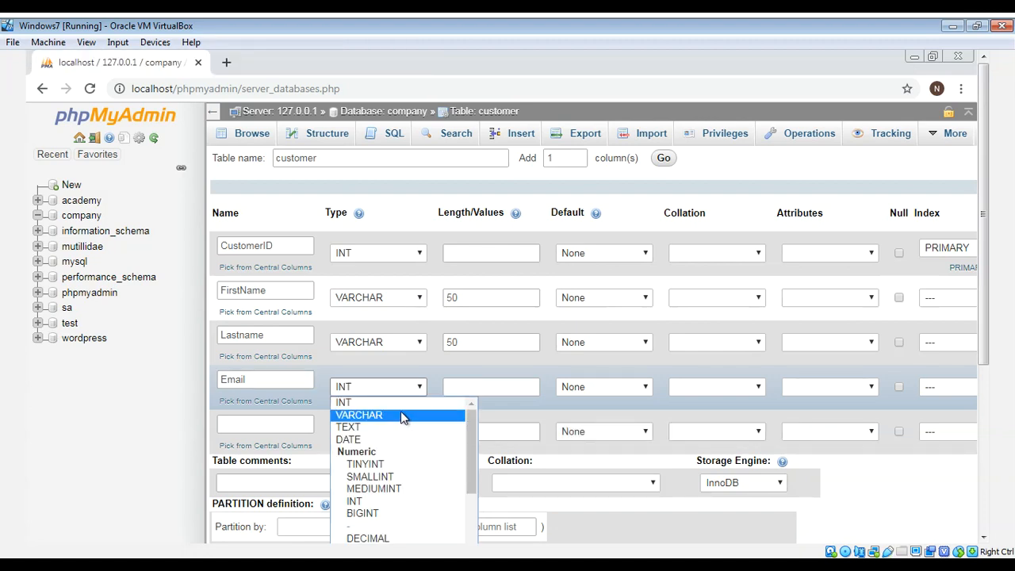
left_click(358, 415)
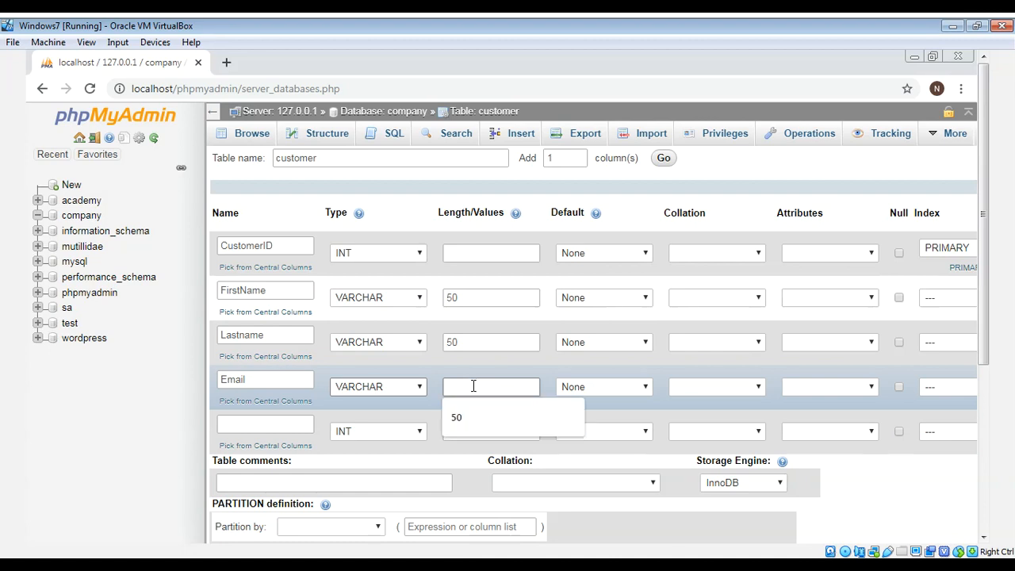
type("50")
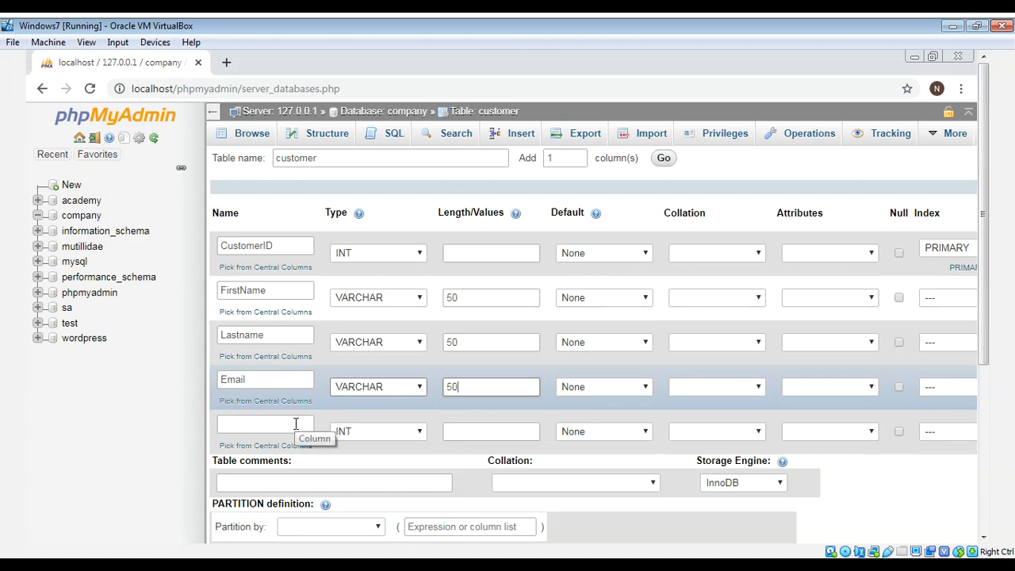
left_click(264, 422)
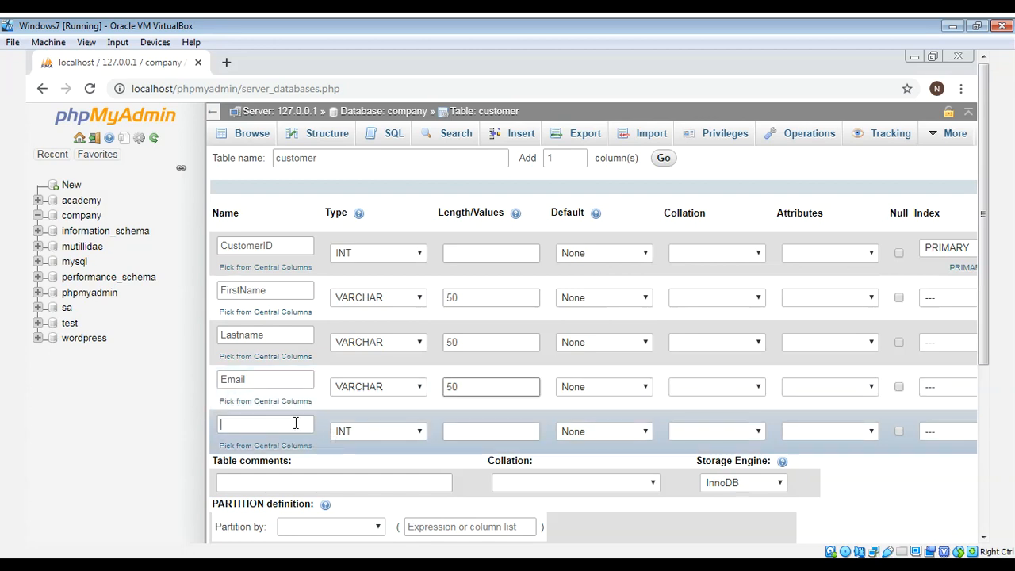
Define the fifth column Phone as VARCHAR with length 50
type("Phone")
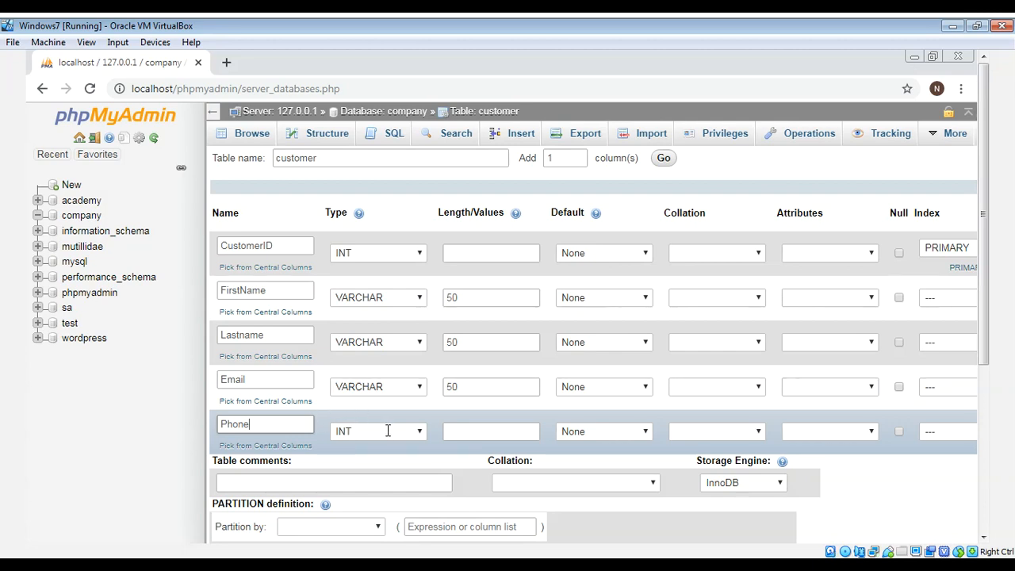
mouse_move(389, 435)
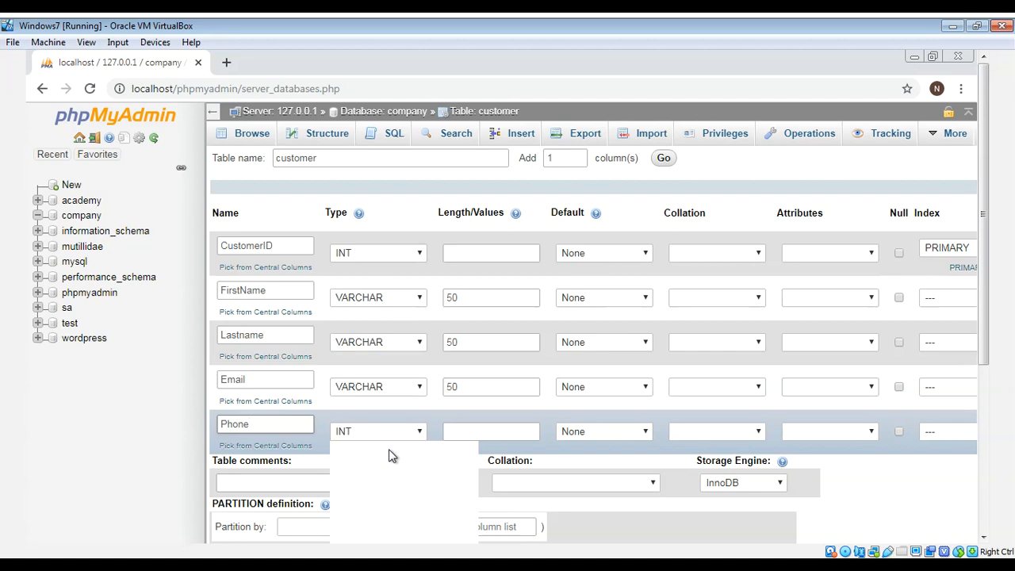
left_click(377, 431)
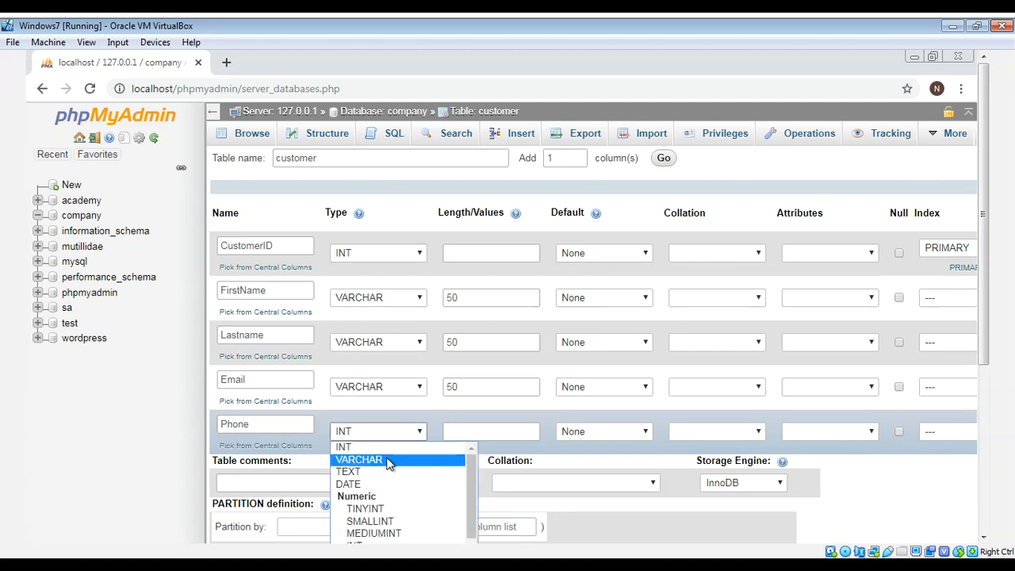
left_click(359, 459)
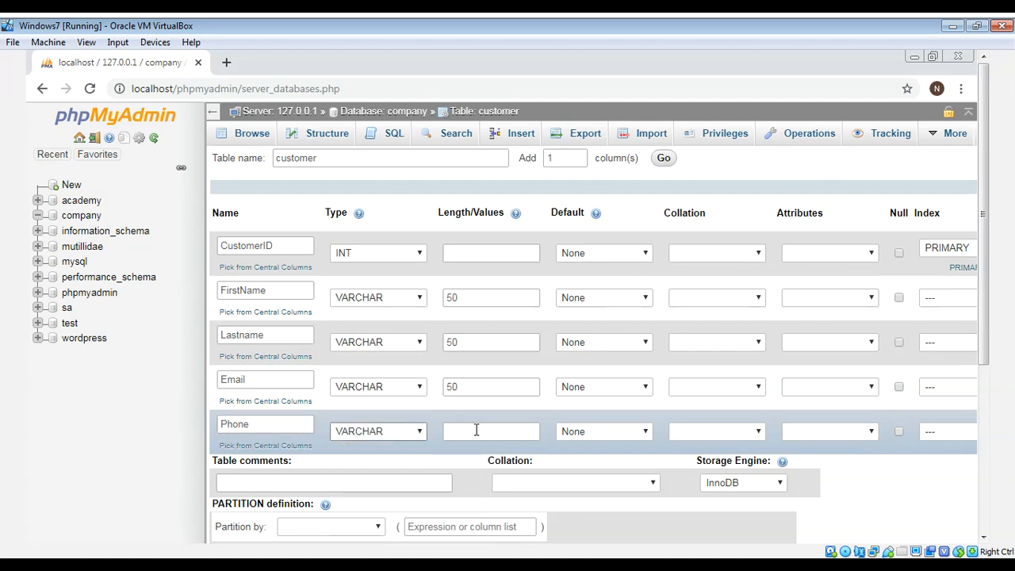
left_click(490, 431)
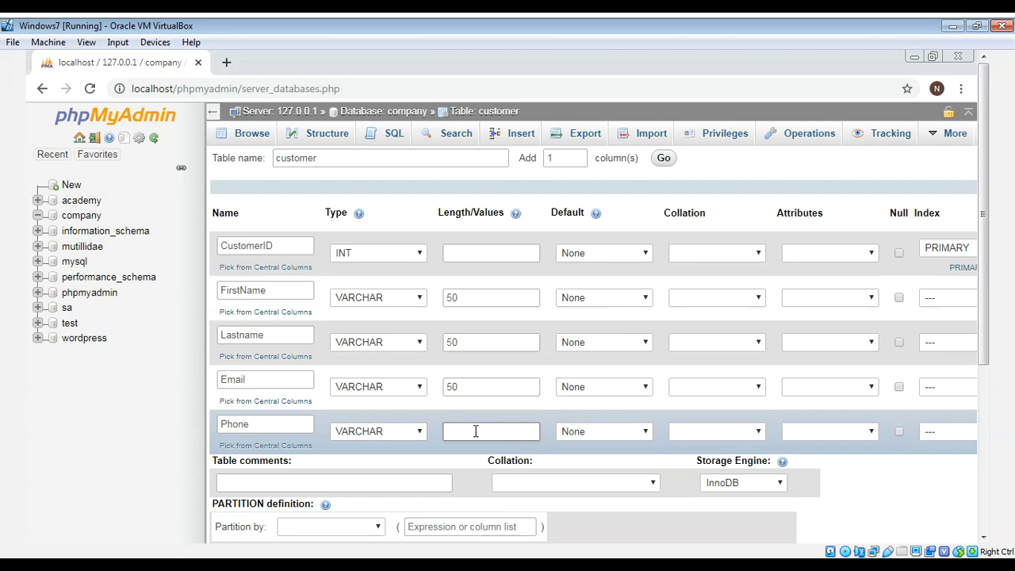
type("5")
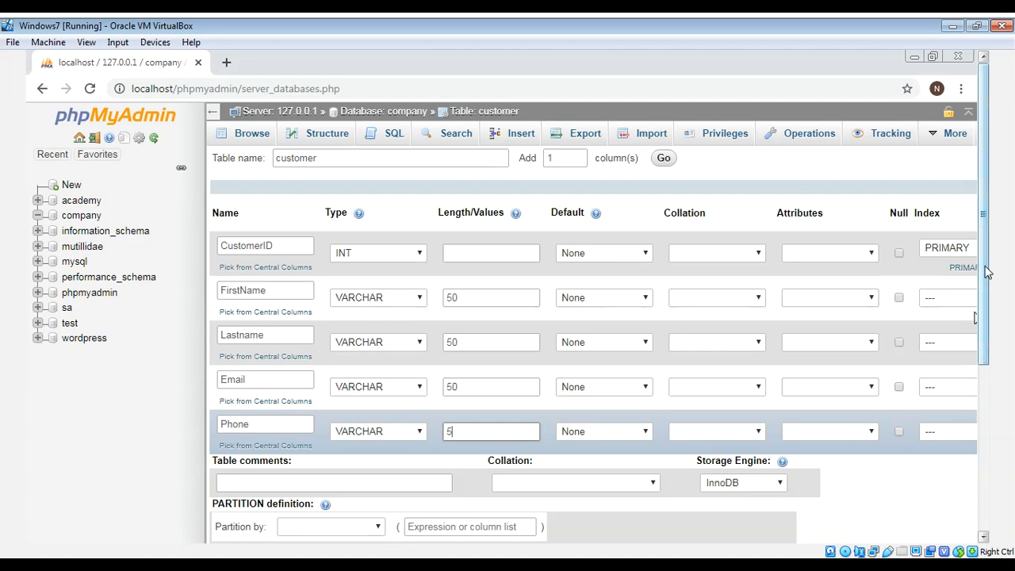
type("0")
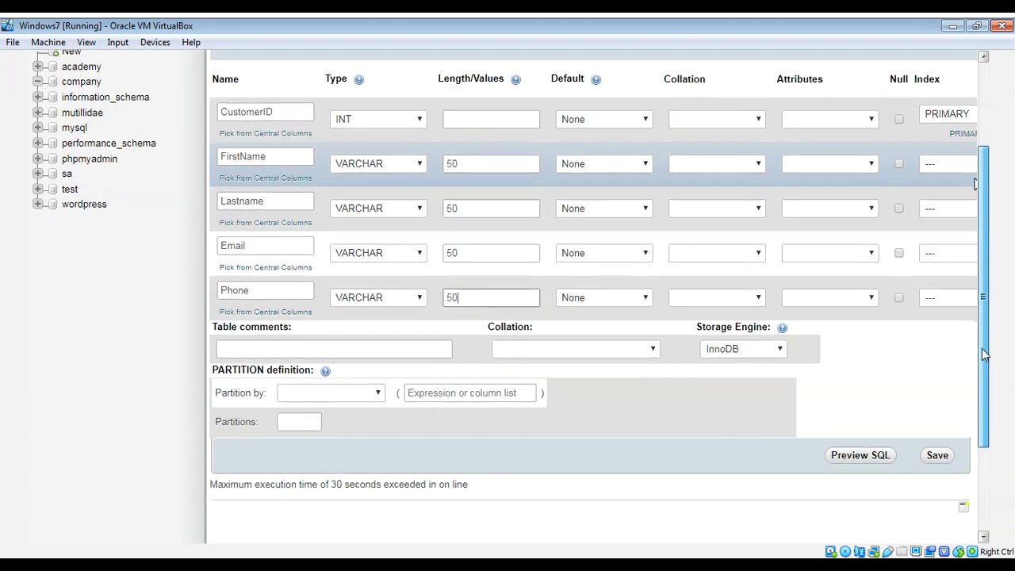
Save the customer table and return to its Structure view
scroll("down", 3)
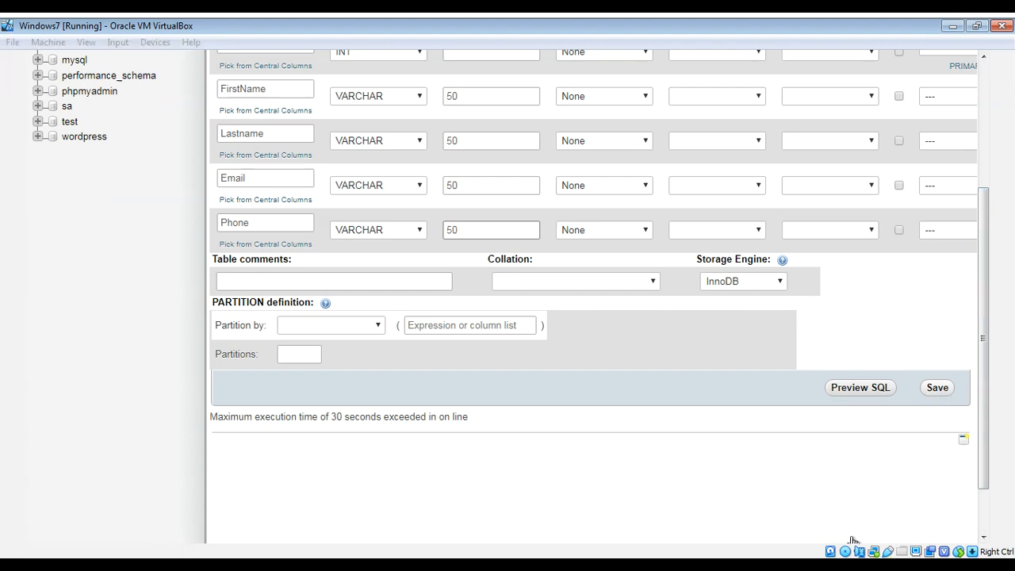
left_click(935, 387)
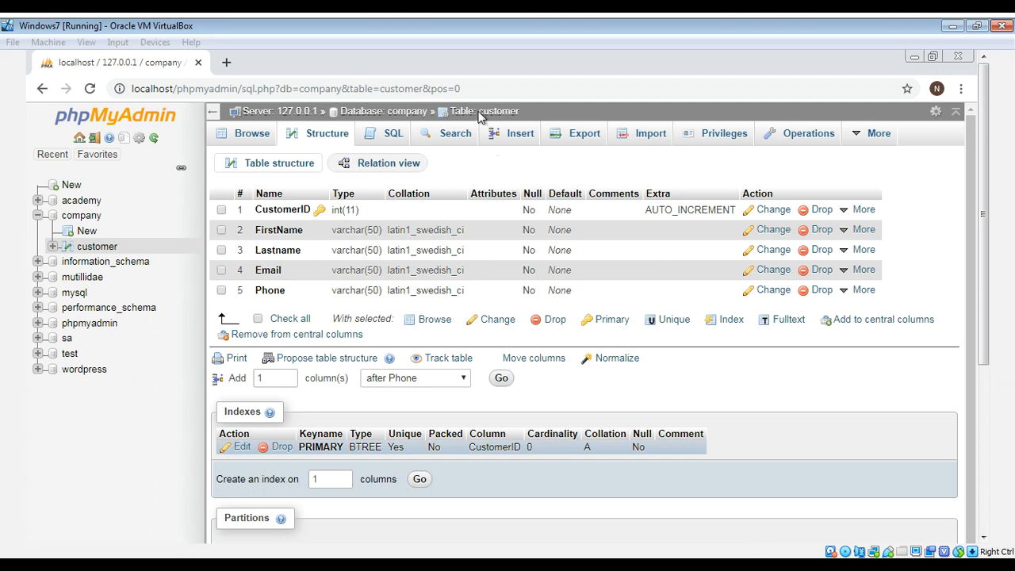
mouse_move(285, 230)
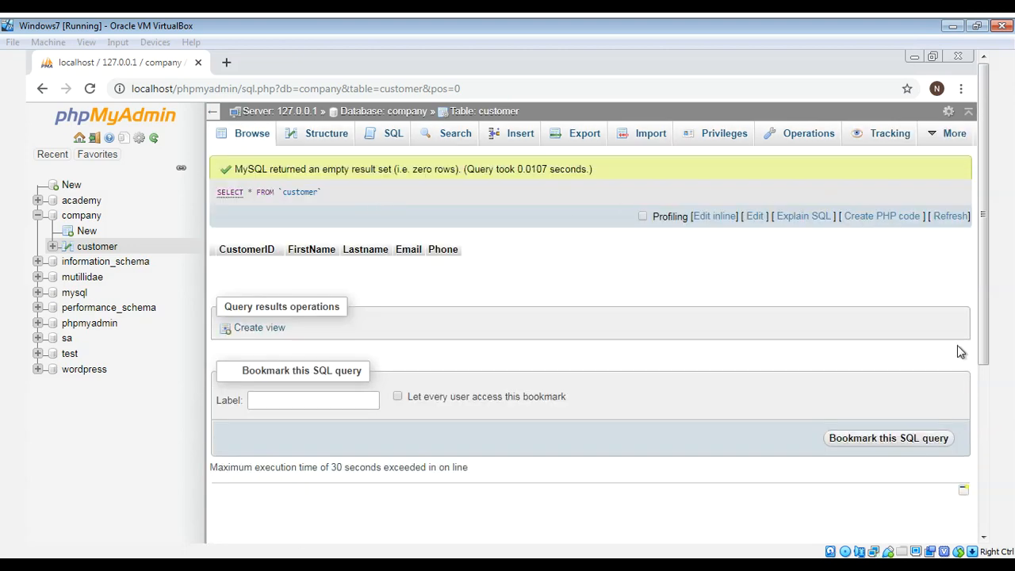
left_click(326, 133)
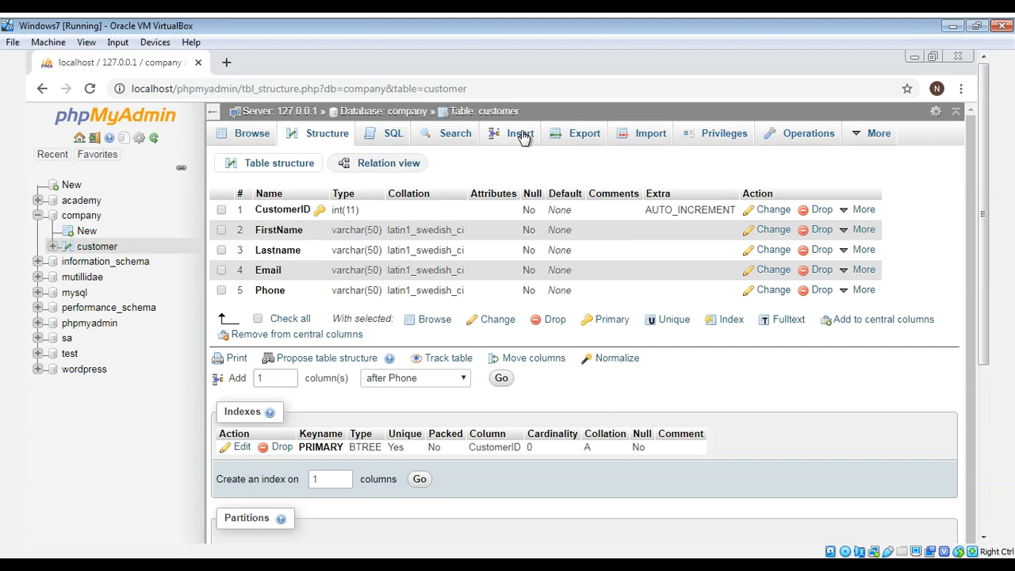
In the Insert form, enter FirstName John and Lastname Doe
left_click(520, 133)
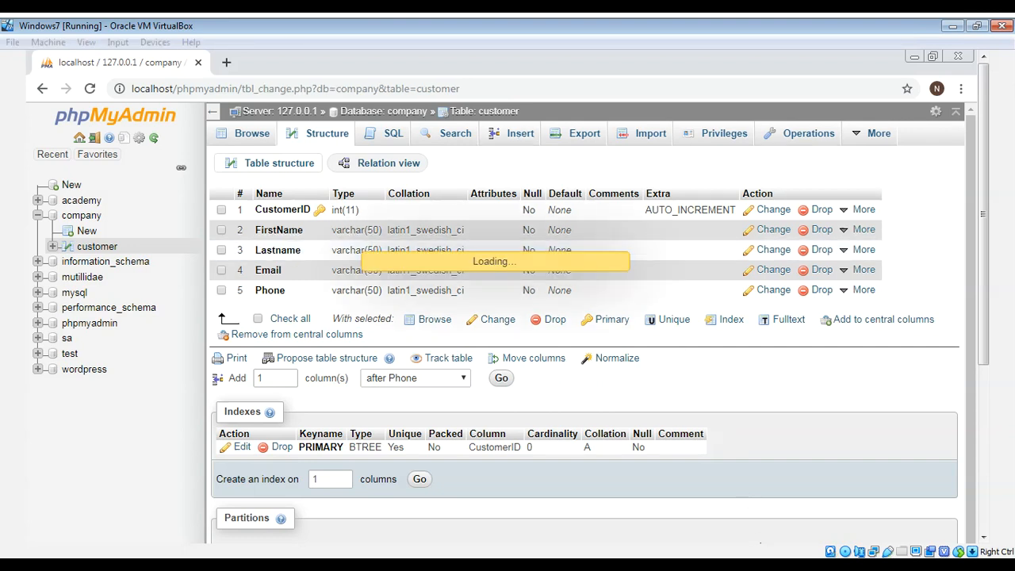
left_click(520, 133)
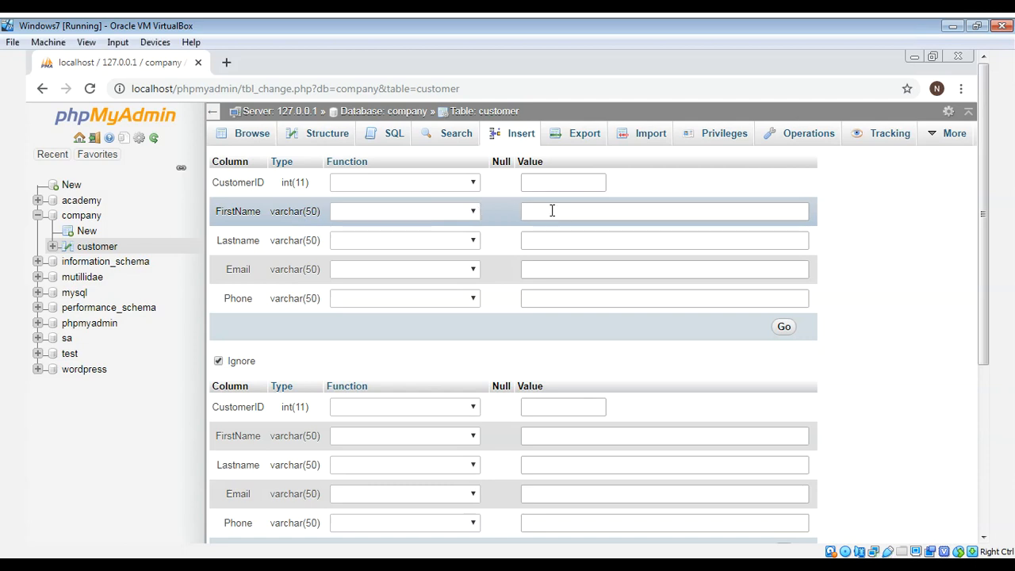
left_click(664, 211)
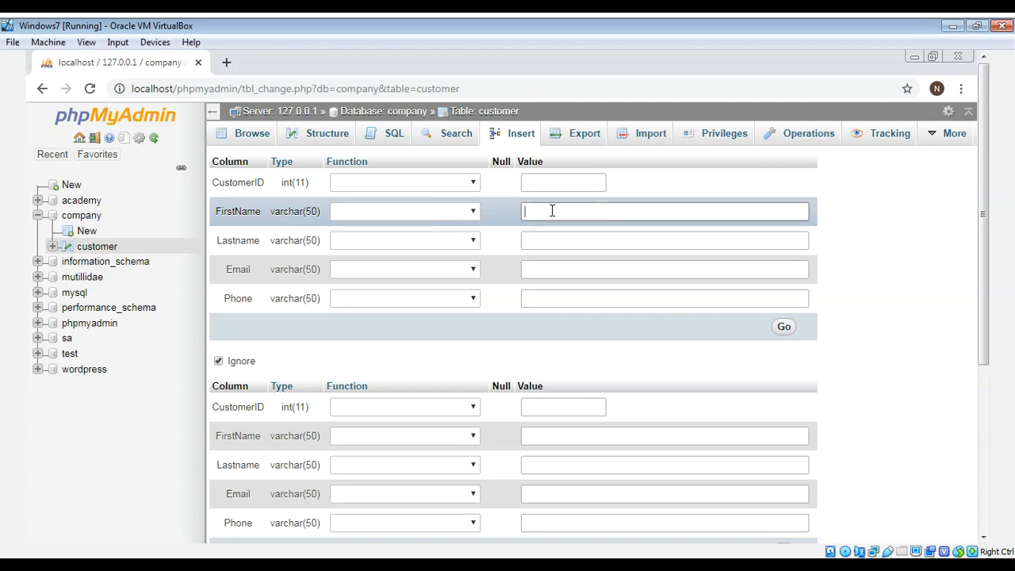
type("John")
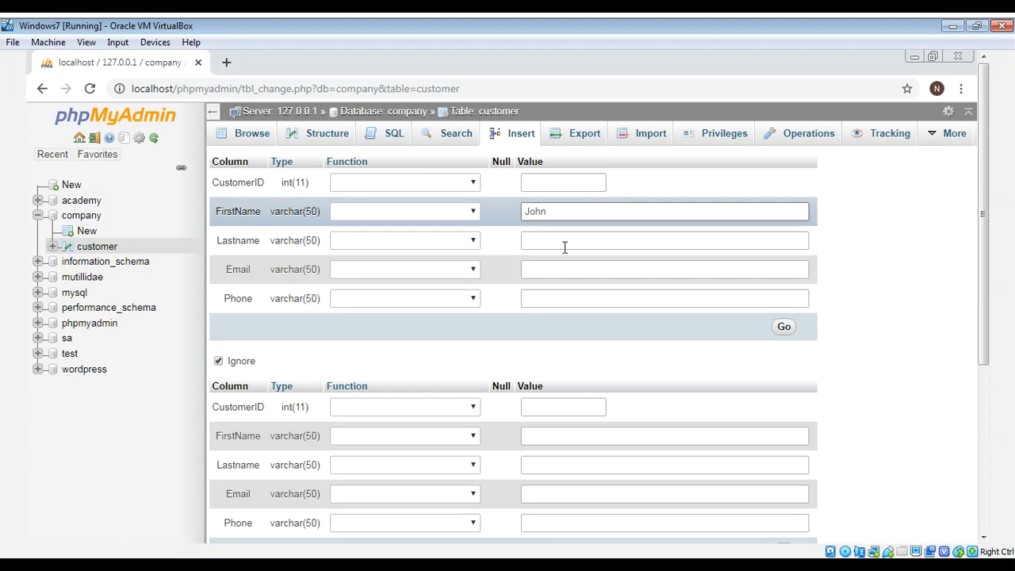
left_click(664, 241)
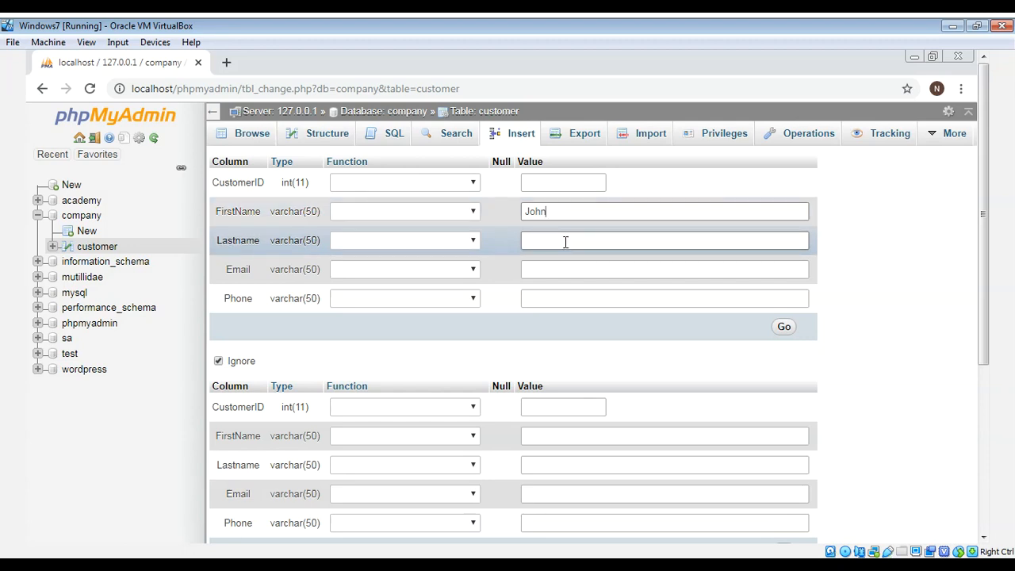
mouse_move(554, 270)
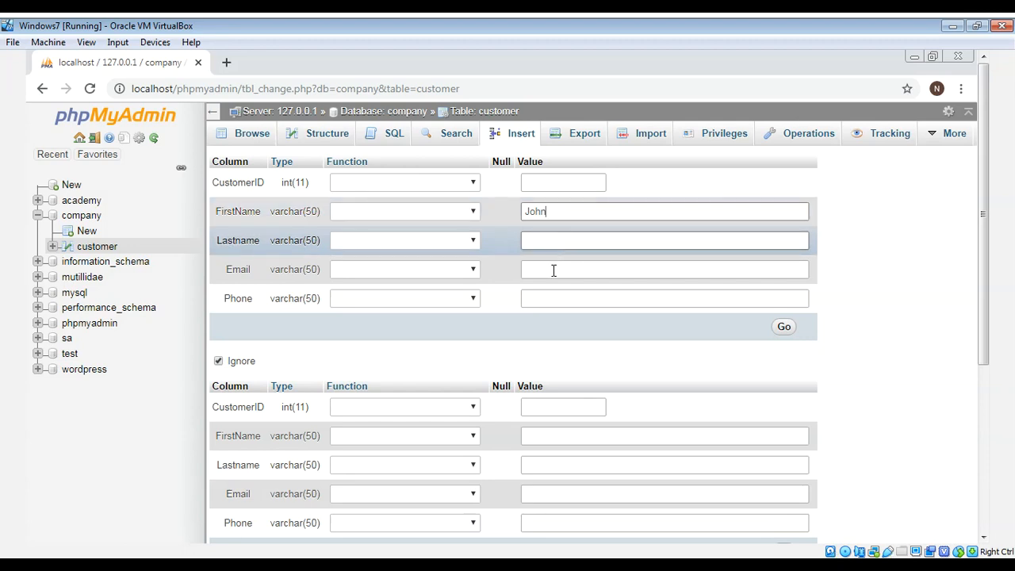
type("Doe")
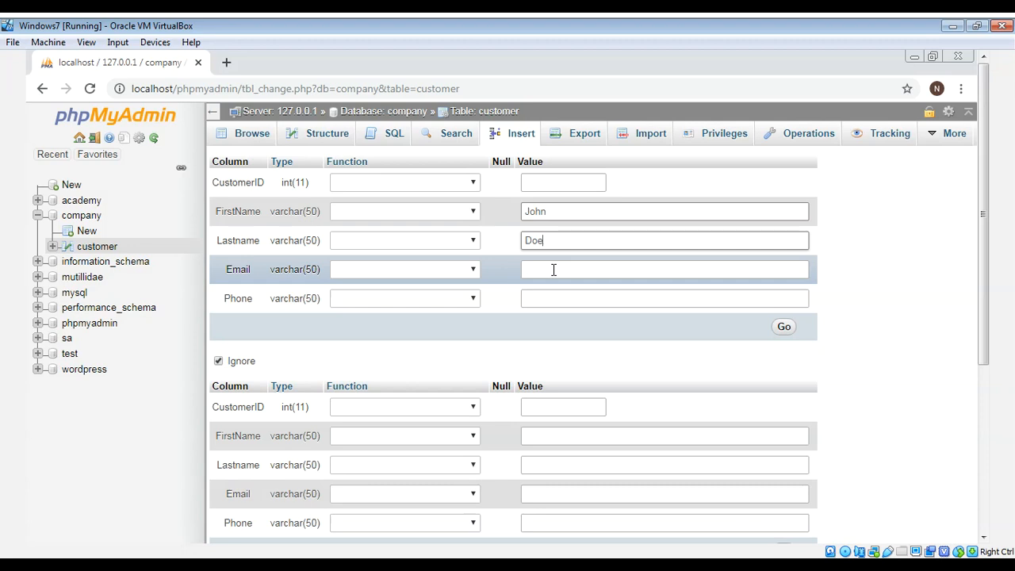
left_click(665, 270)
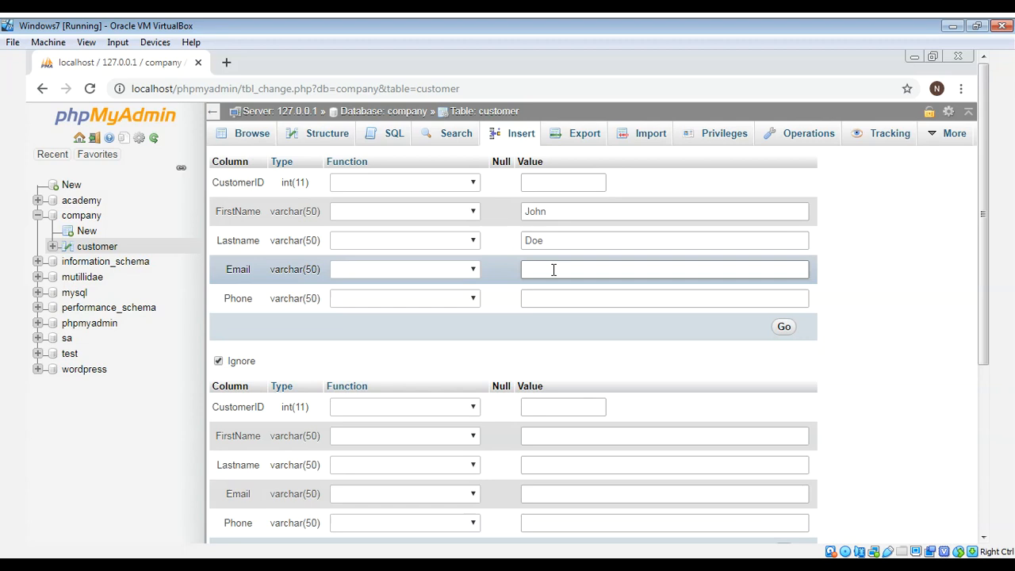
type("johndoe@email.com")
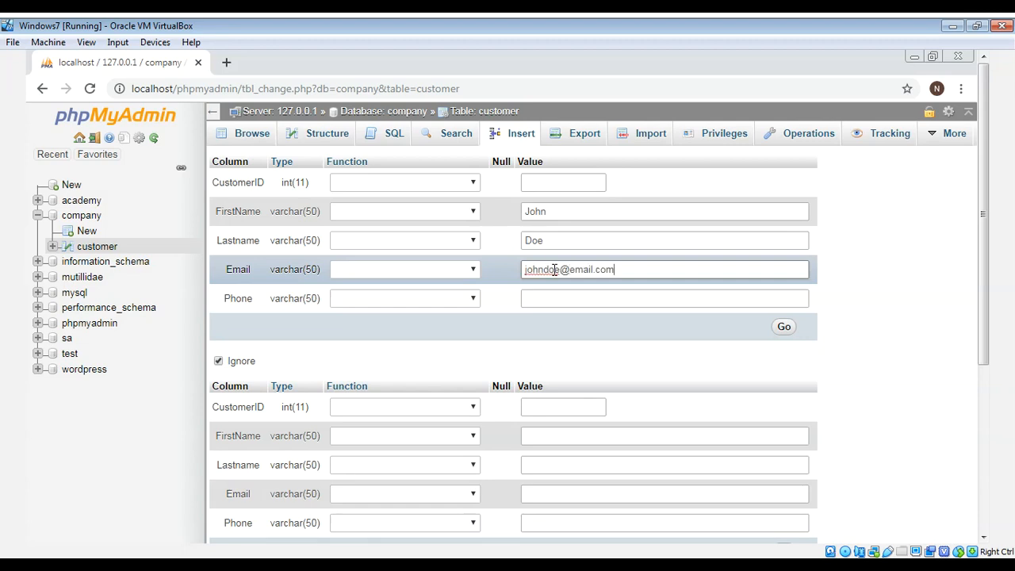
left_click(664, 298)
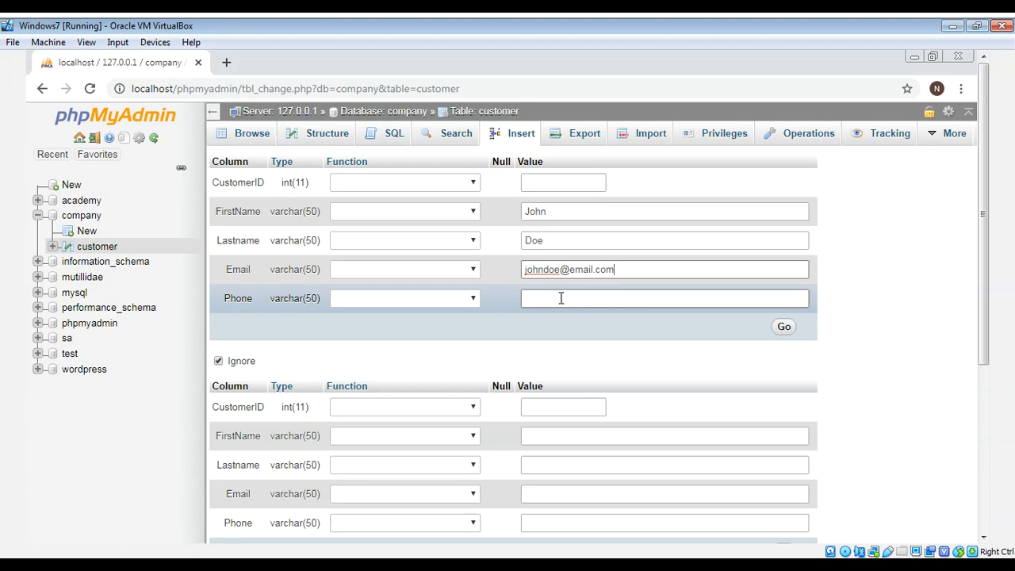
type("1234567")
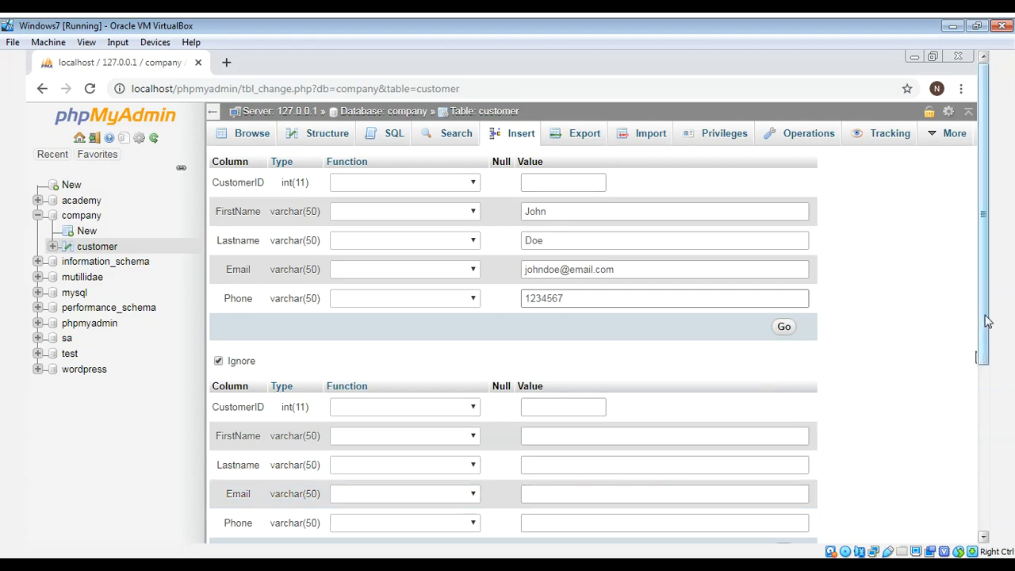
scroll("down", 3)
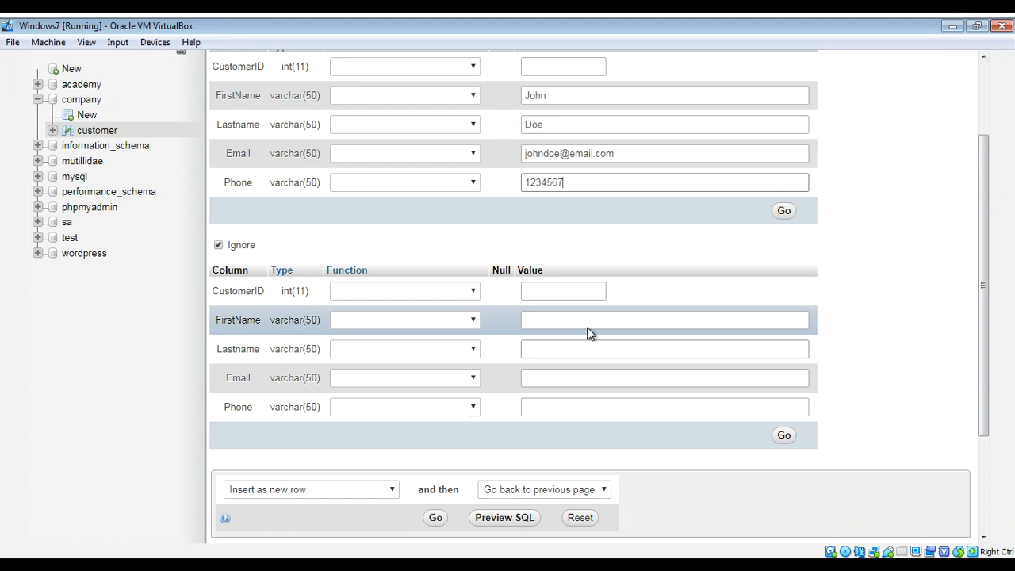
left_click(665, 321)
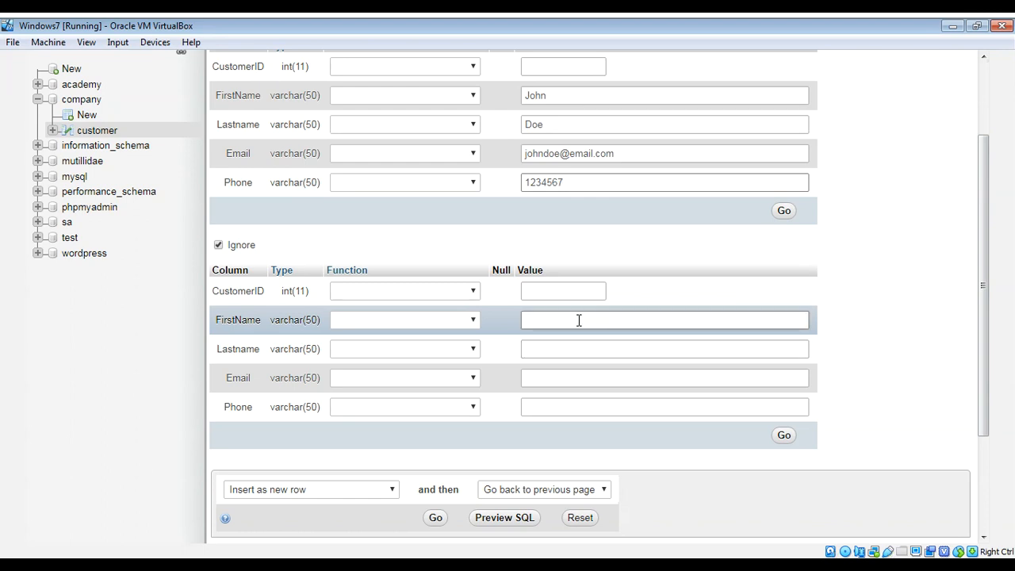
type("Mike")
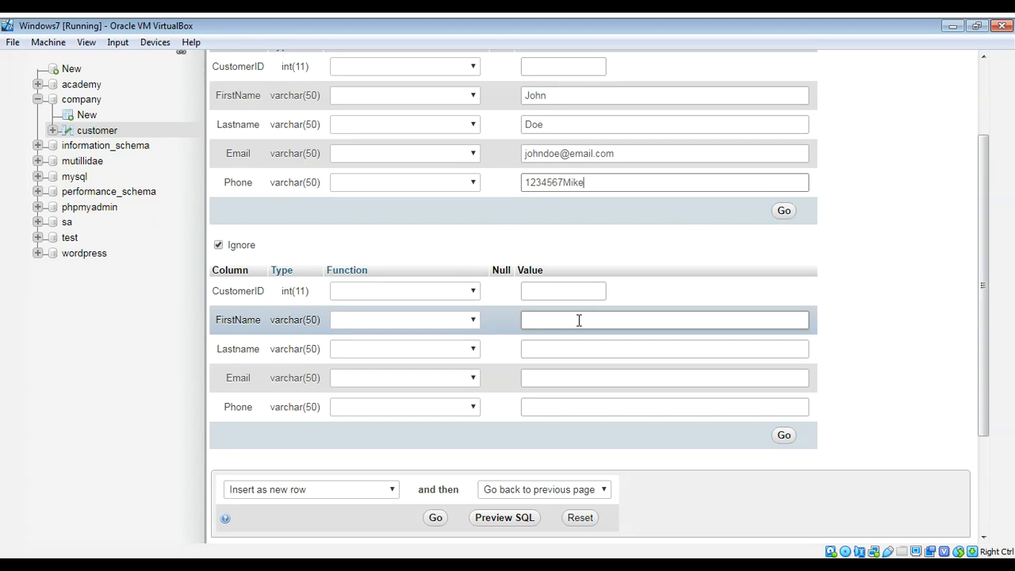
key("BackSpace")
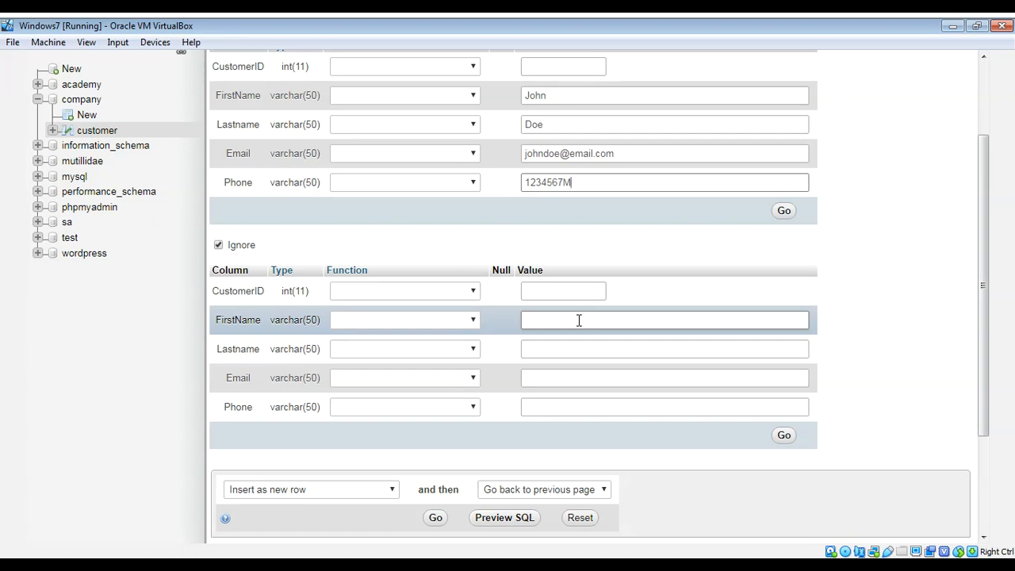
key("BackSpace")
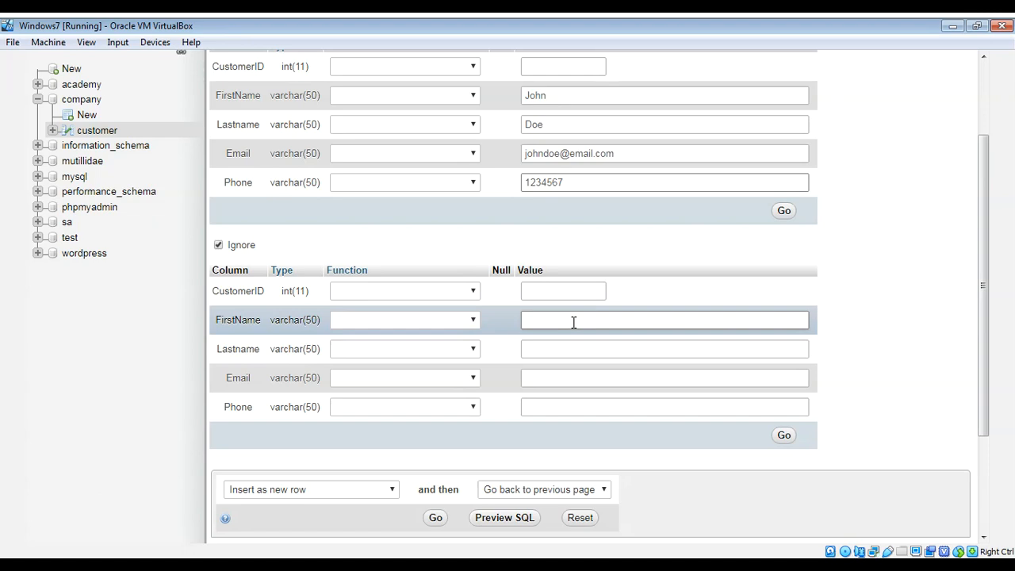
type("Mike")
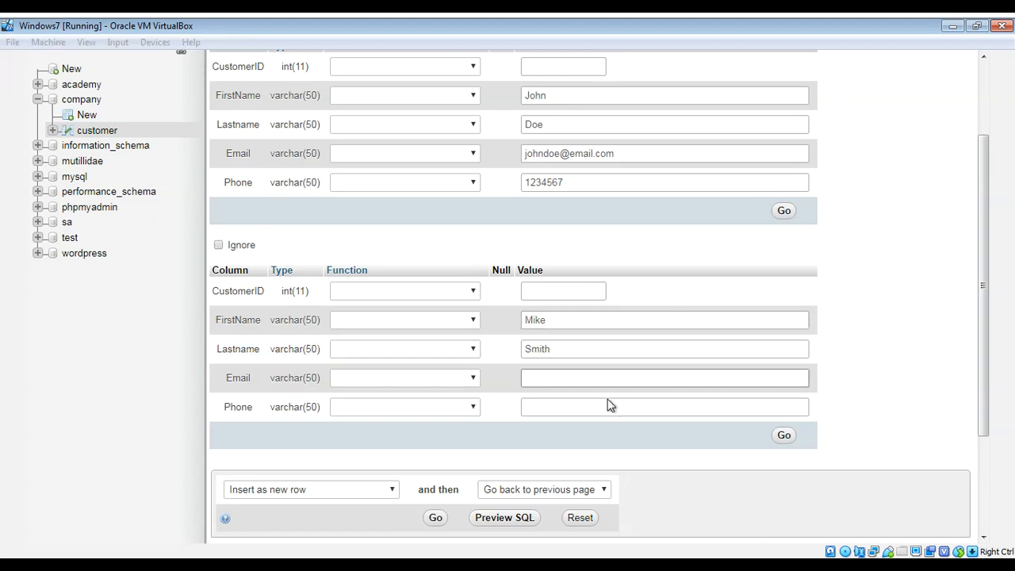
mouse_move(764, 497)
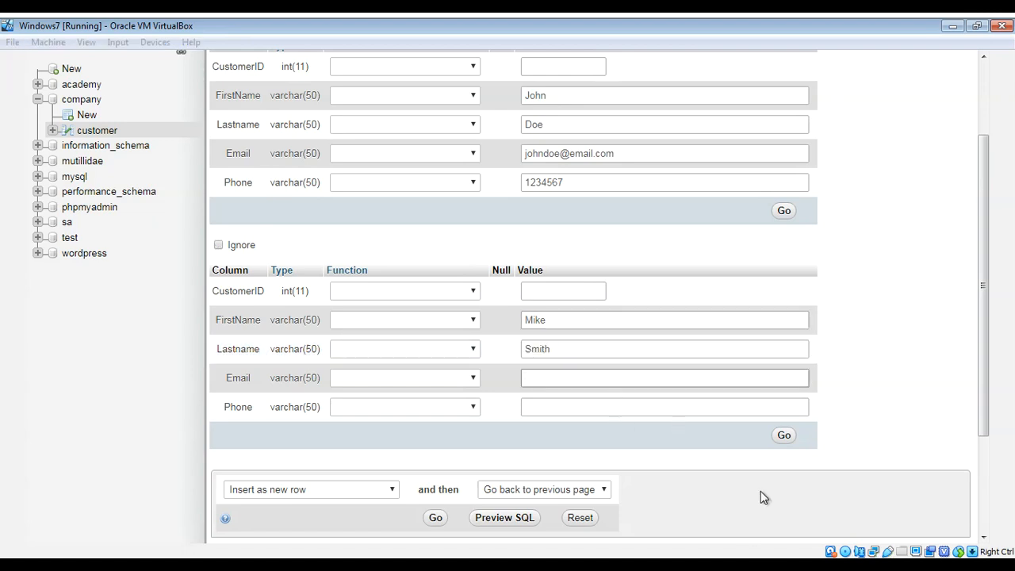
left_click(665, 377)
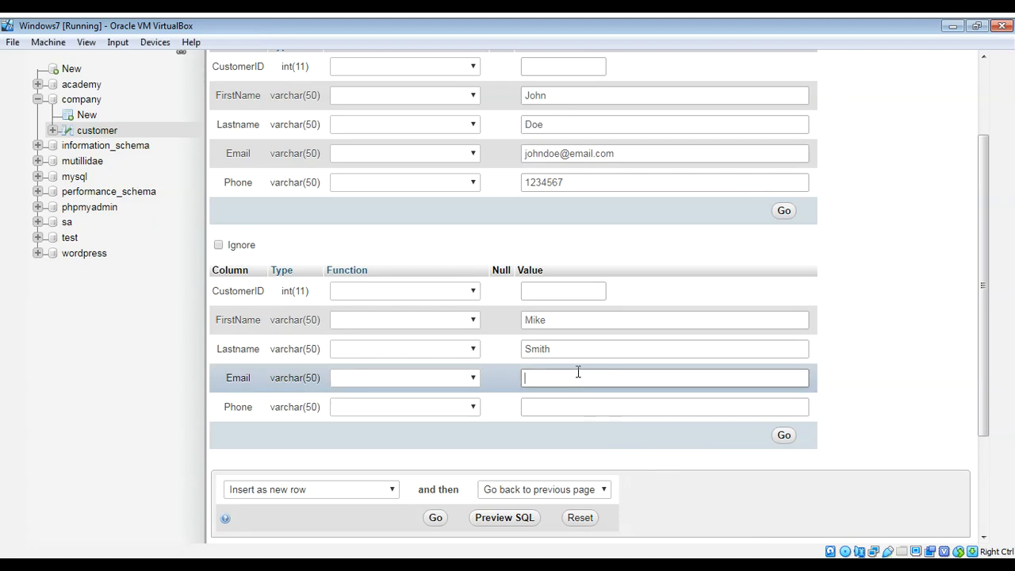
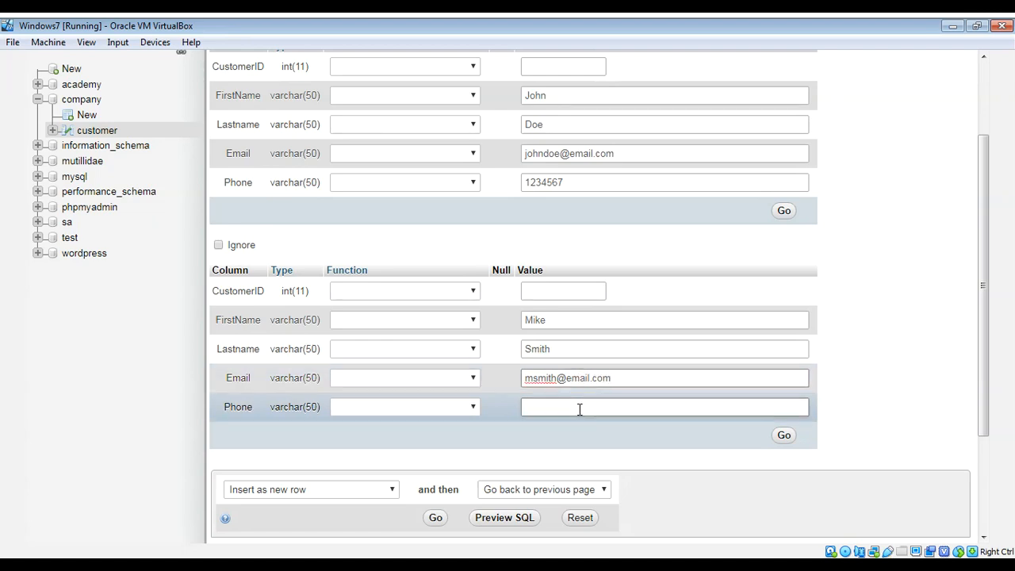
type("345436647")
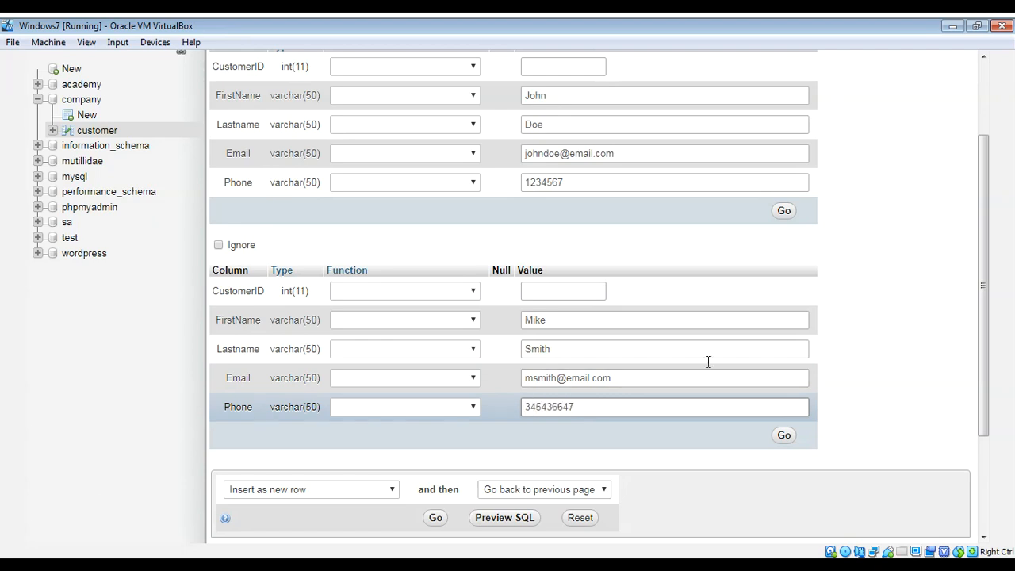
scroll("down", 3)
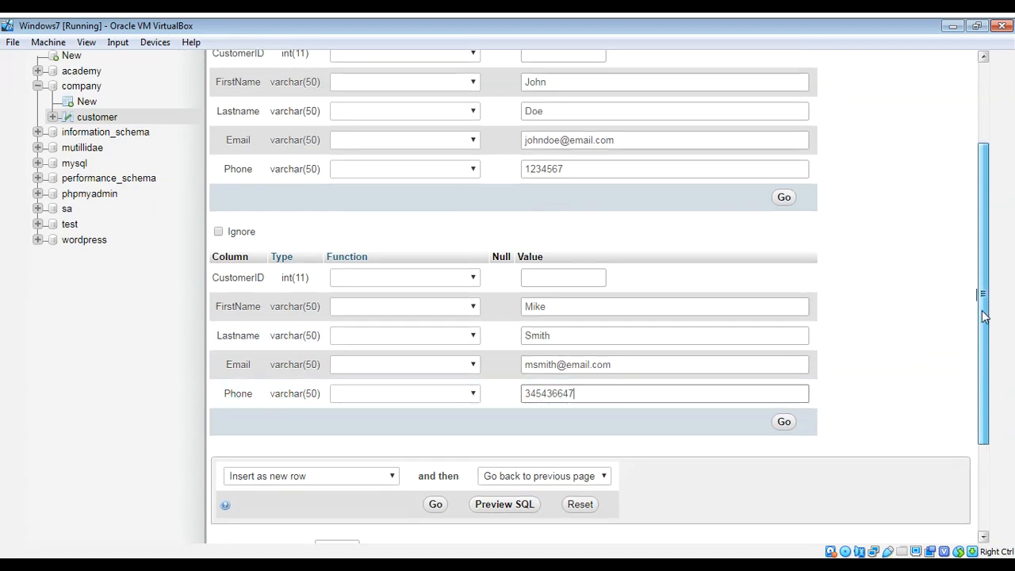
scroll("down", 3)
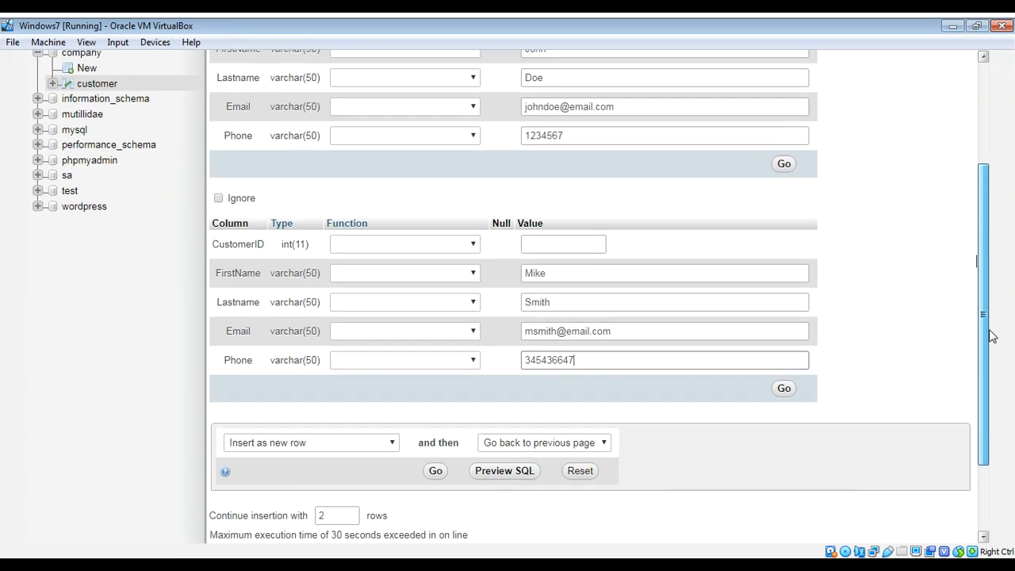
scroll("down", 3)
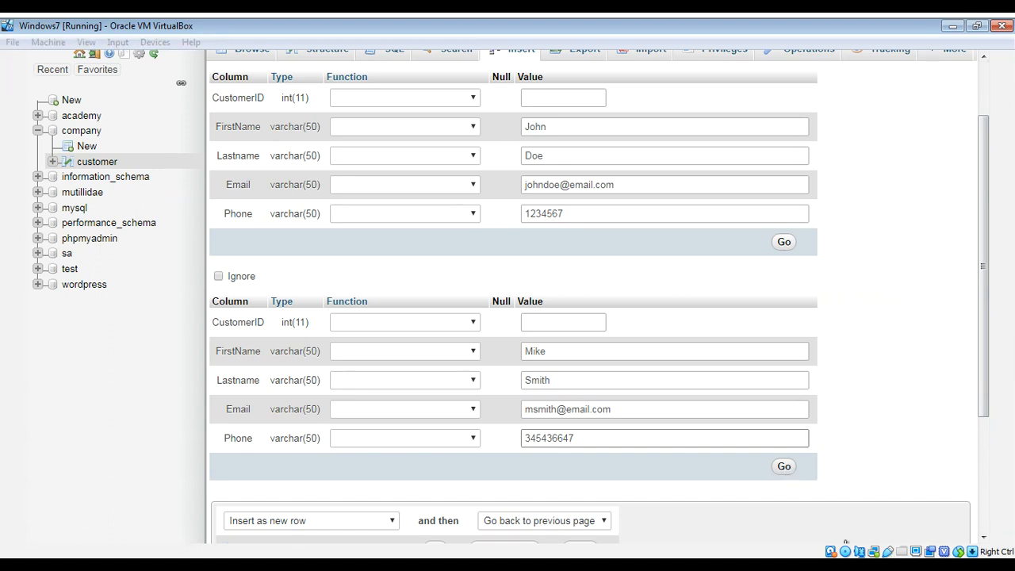
left_click(784, 466)
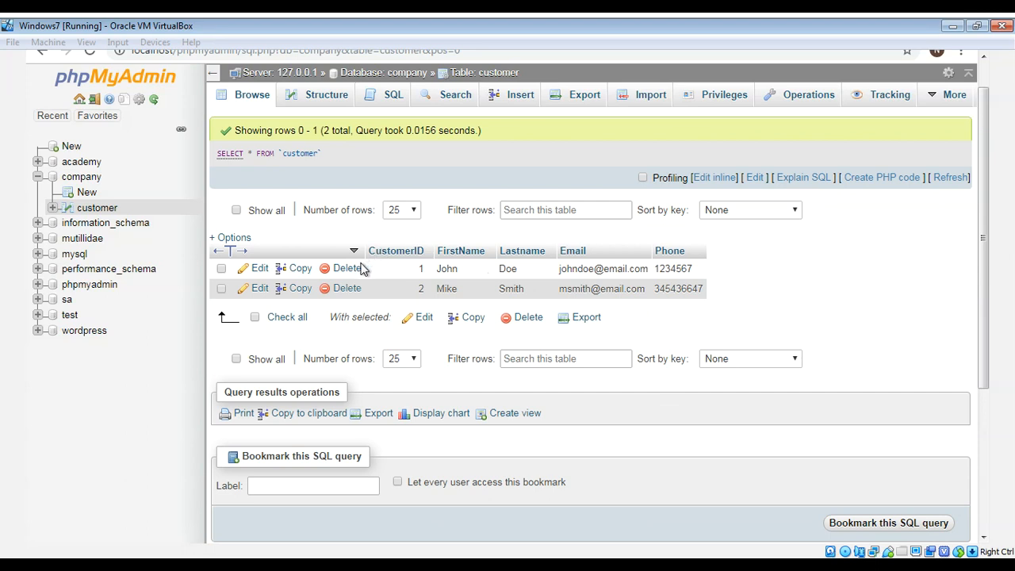
mouse_move(658, 271)
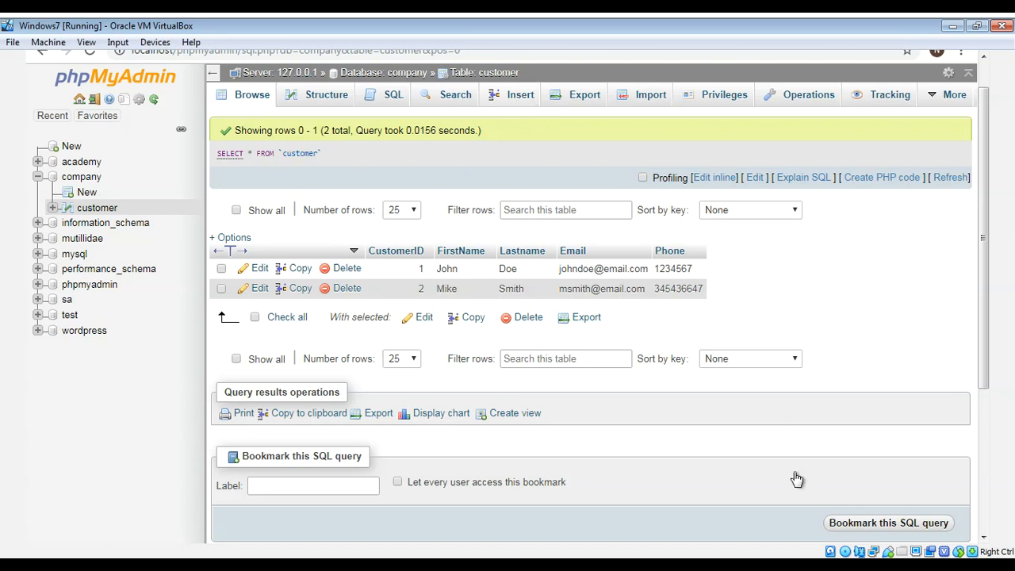
left_click(260, 268)
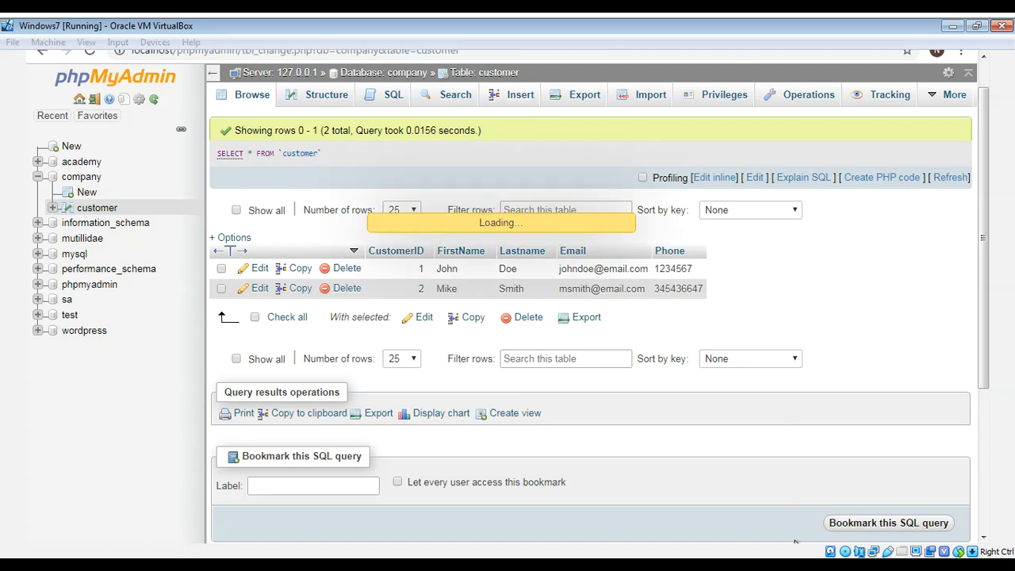
left_click(520, 95)
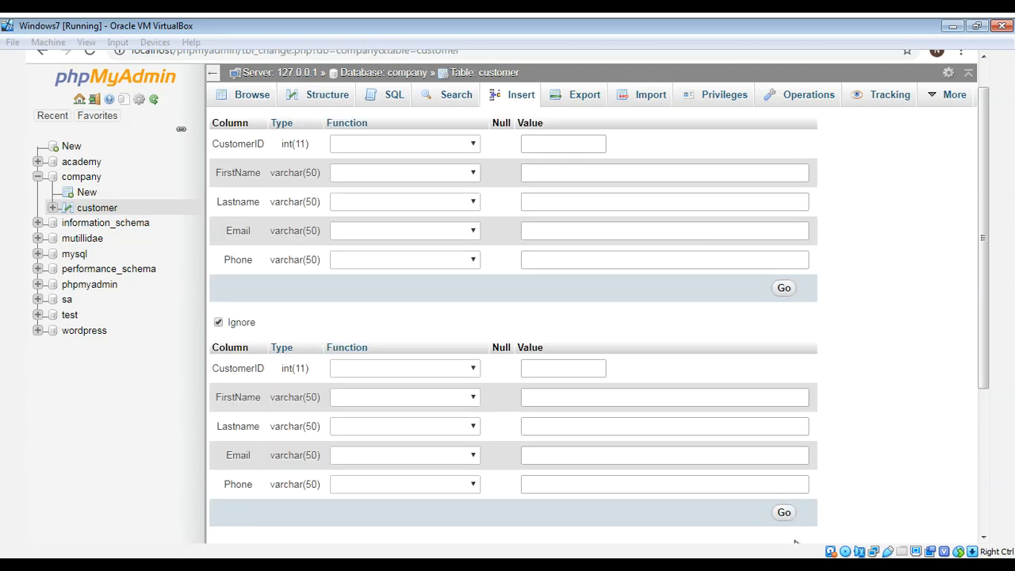
left_click(664, 173)
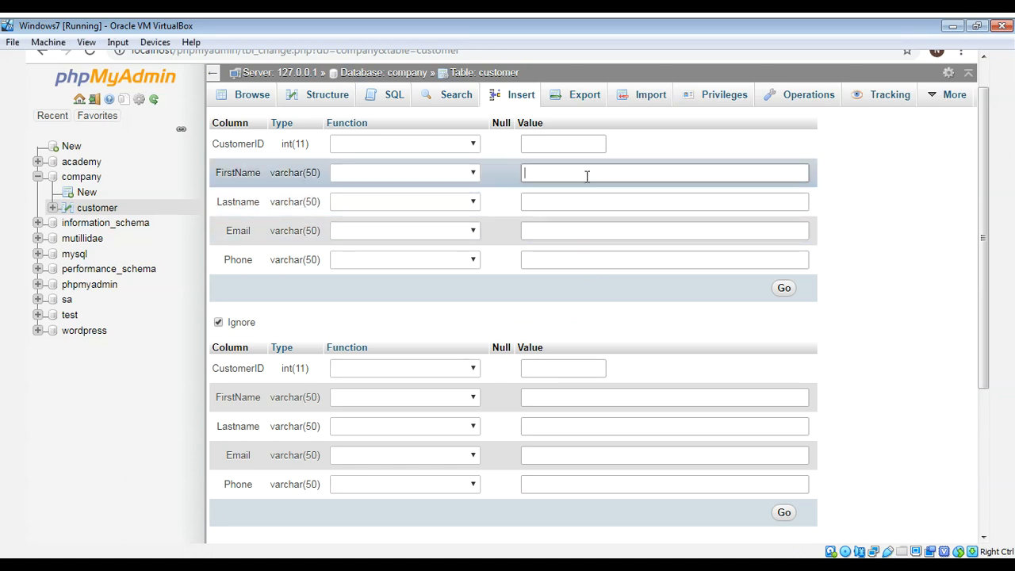
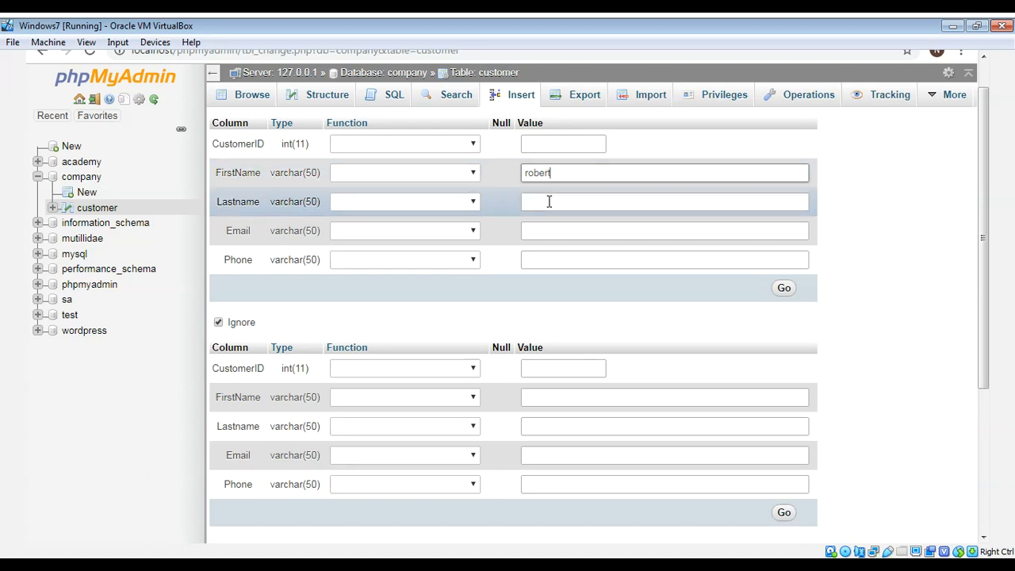
left_click(664, 202)
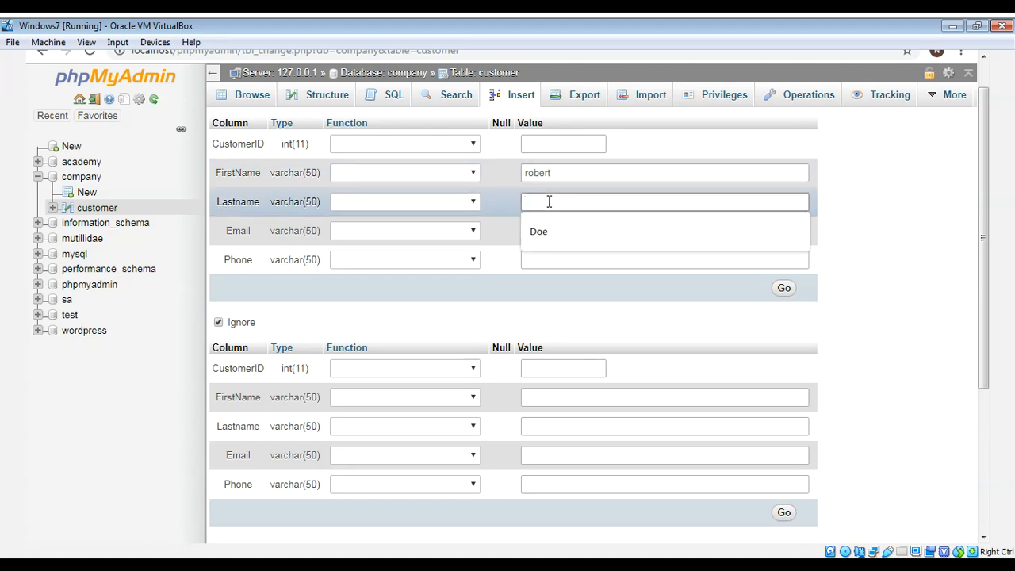
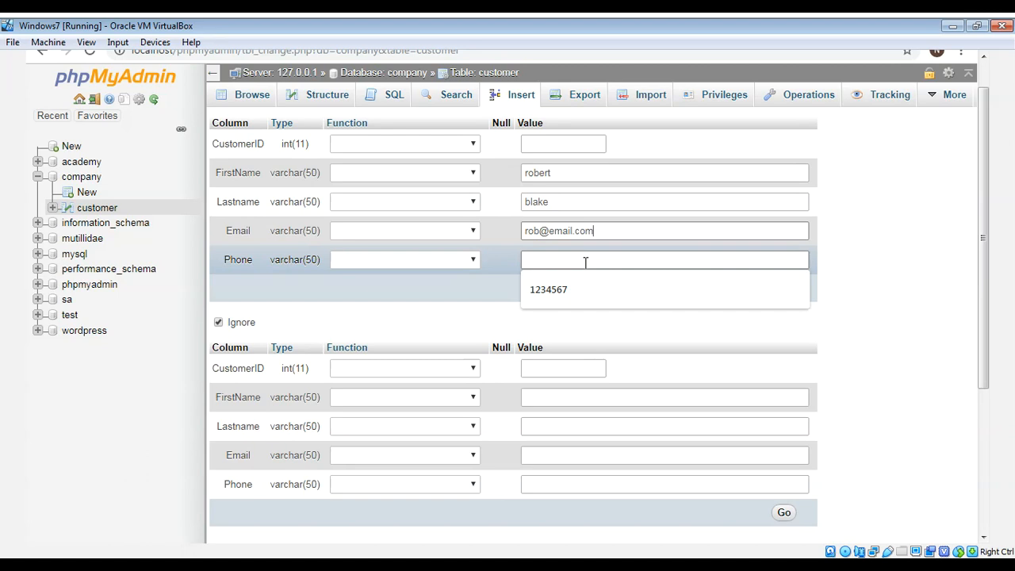
type("423423678")
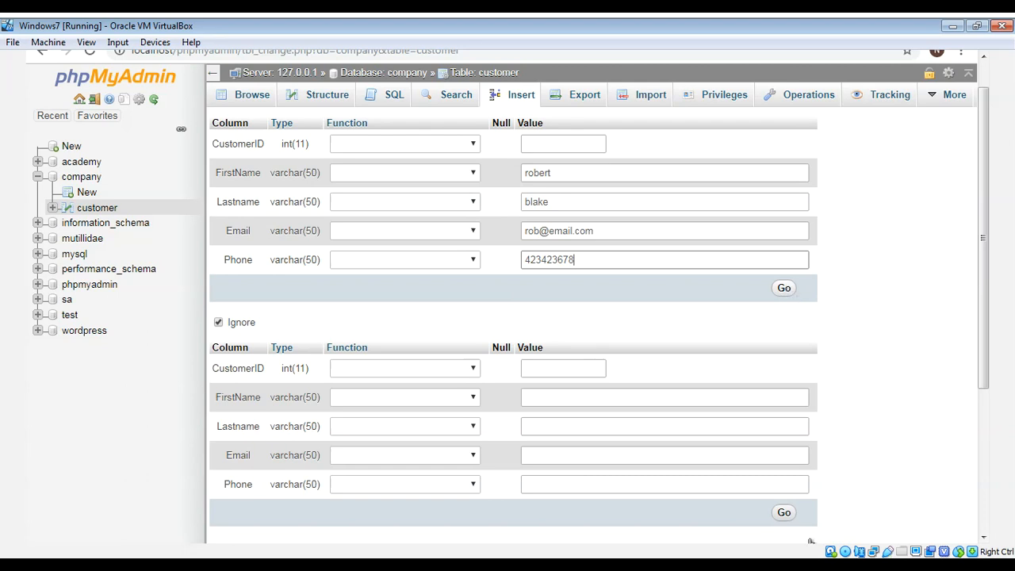
left_click(783, 287)
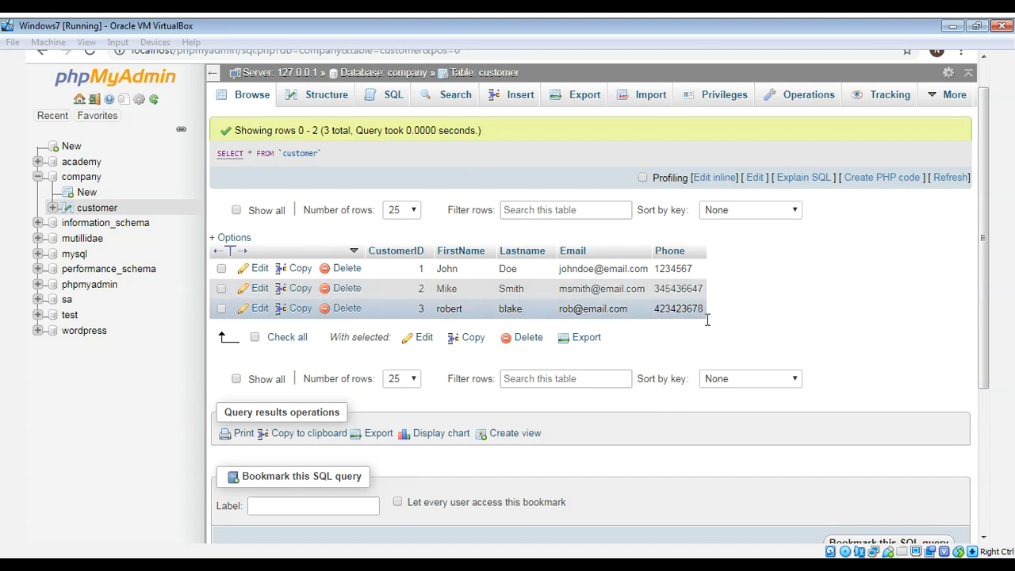
mouse_move(789, 419)
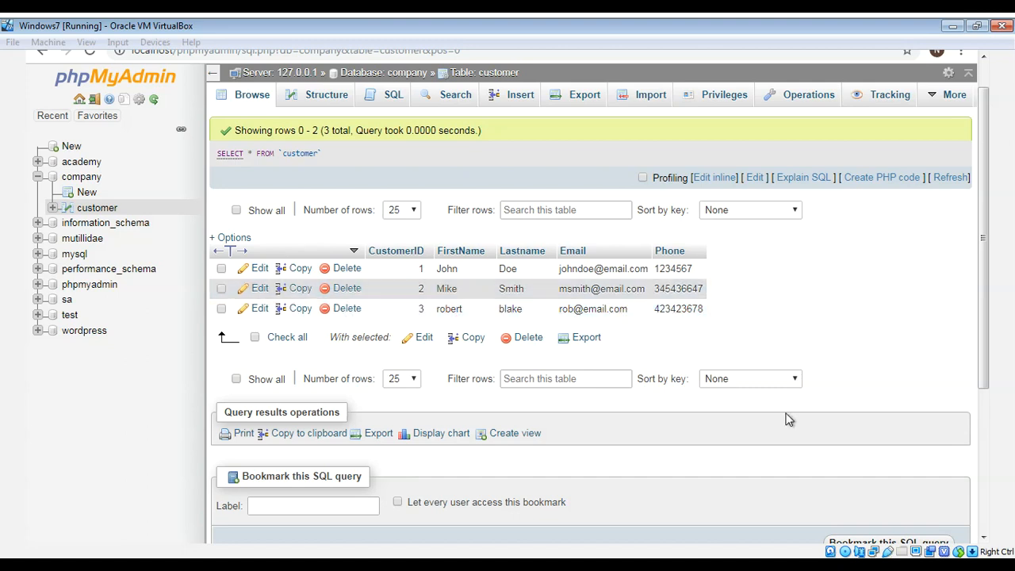